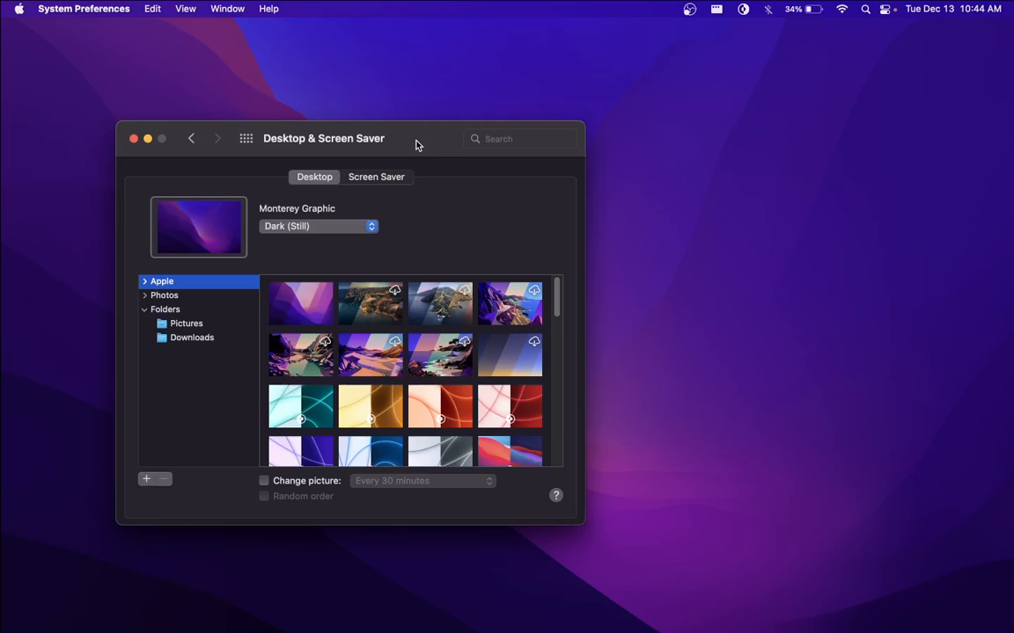
Step: Select Monterey Graphic and toggle appearance dark/light from the menu bar, ending in light mode
left_click(301, 303)
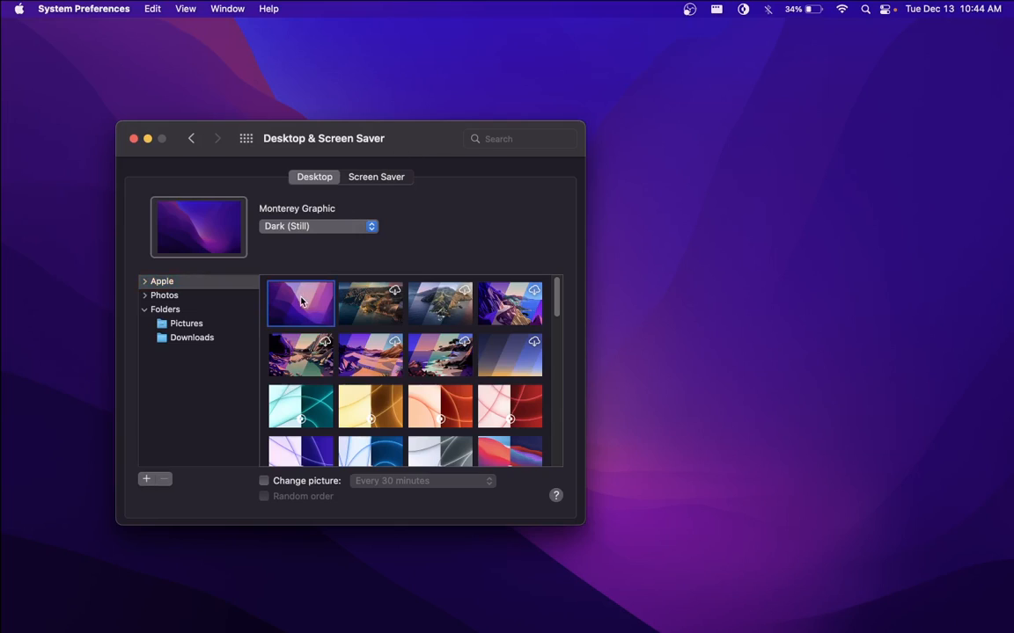
mouse_move(432, 341)
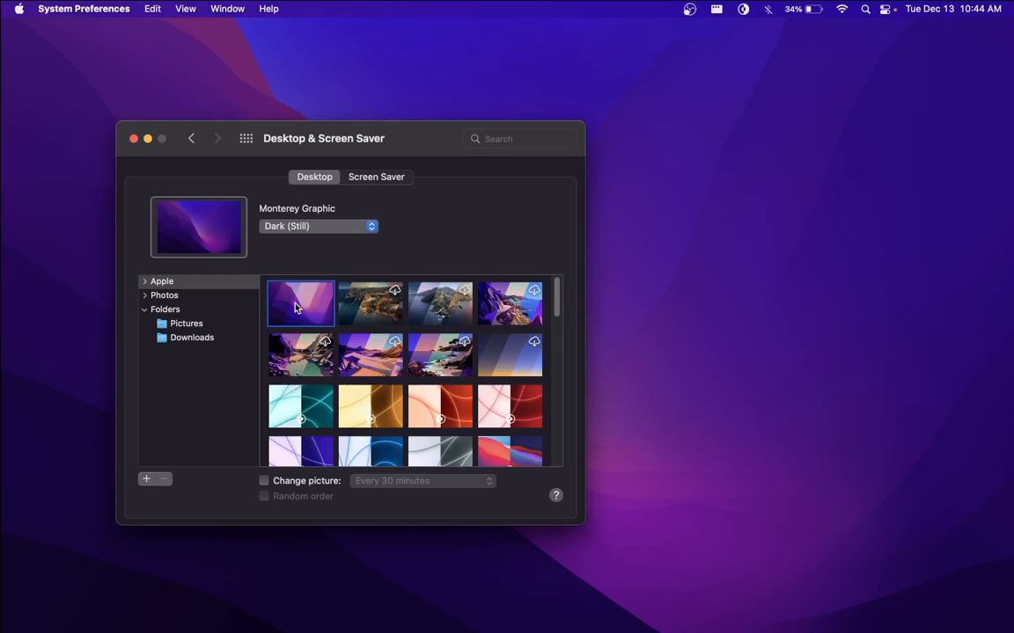
mouse_move(743, 11)
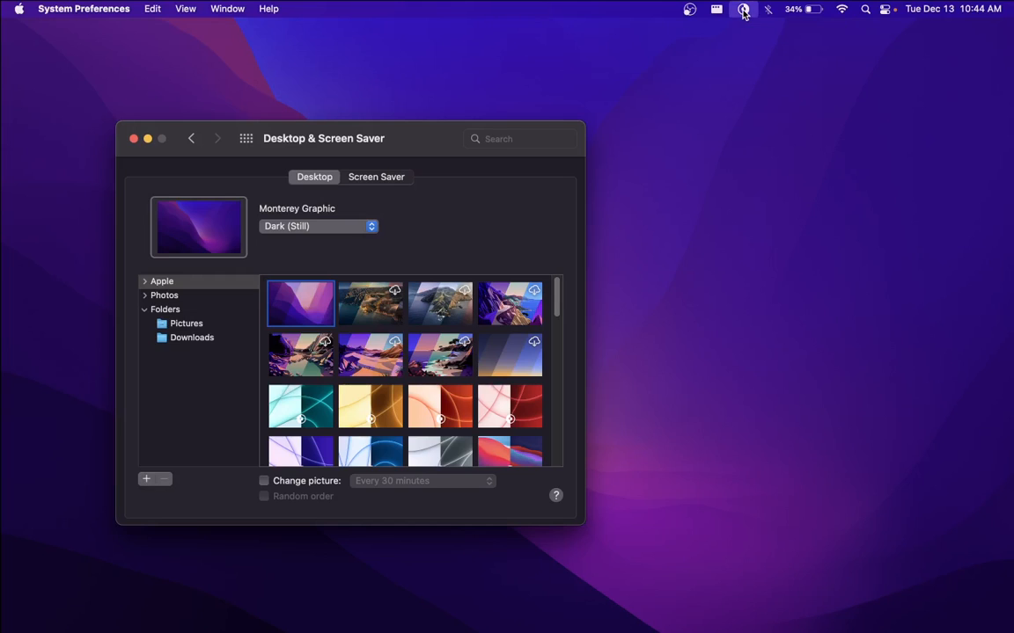
left_click(318, 226)
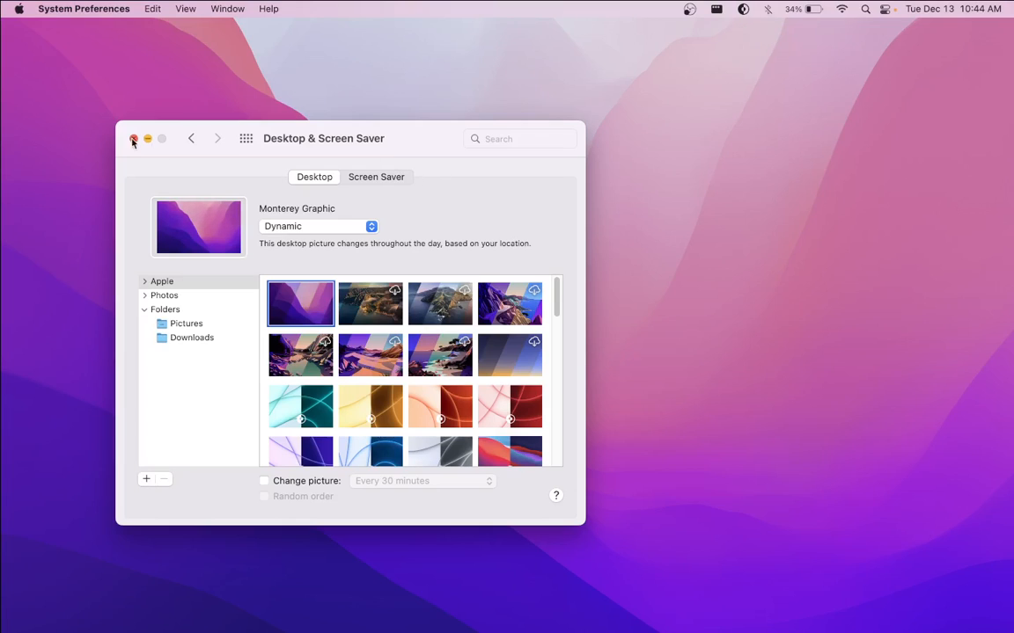
mouse_move(768, 7)
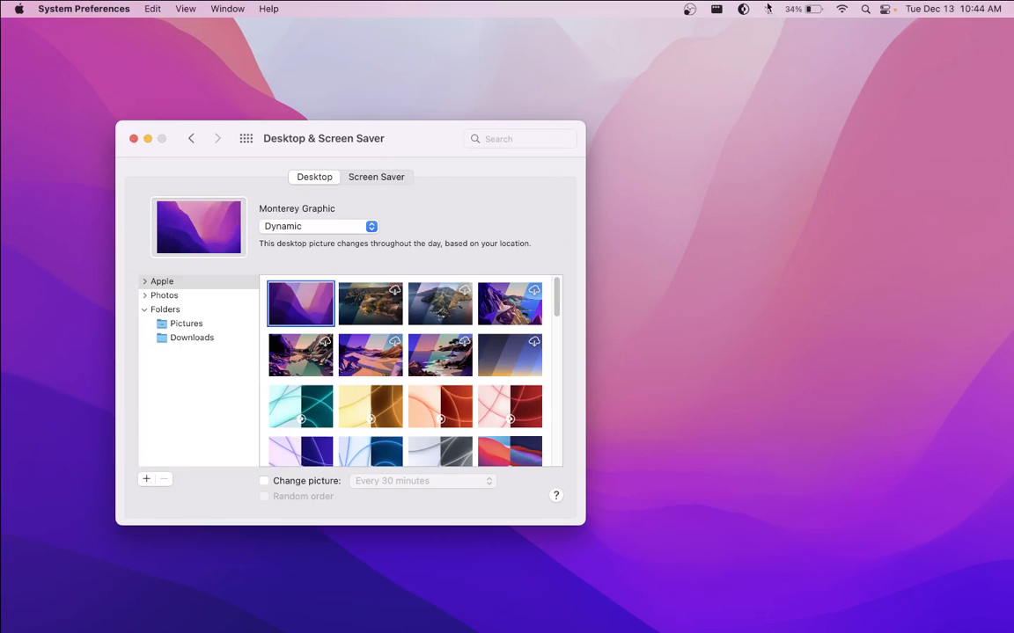
left_click(320, 225)
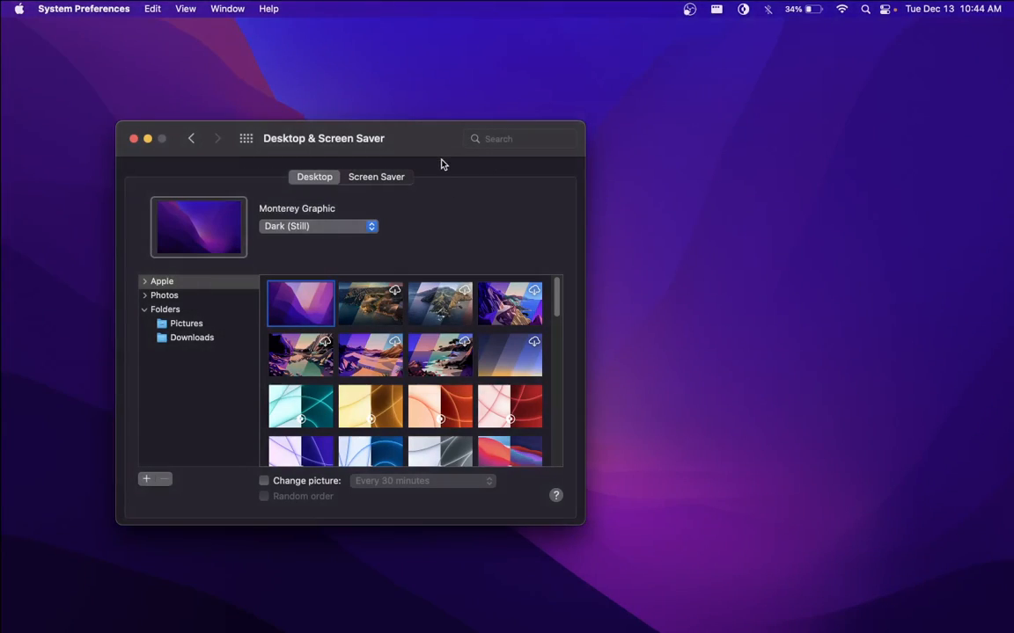
left_click(739, 46)
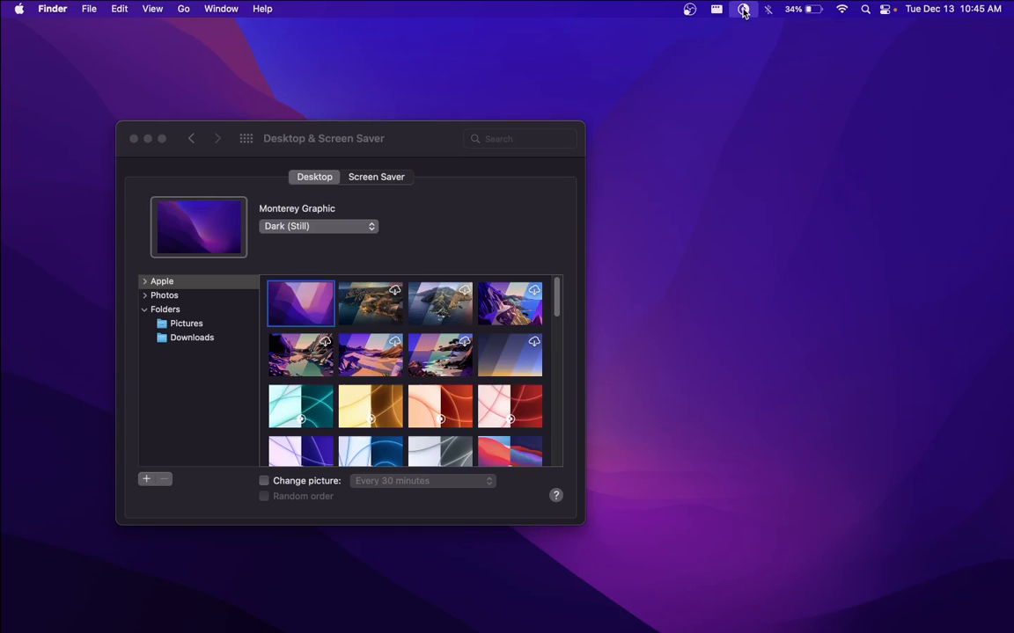
left_click(319, 225)
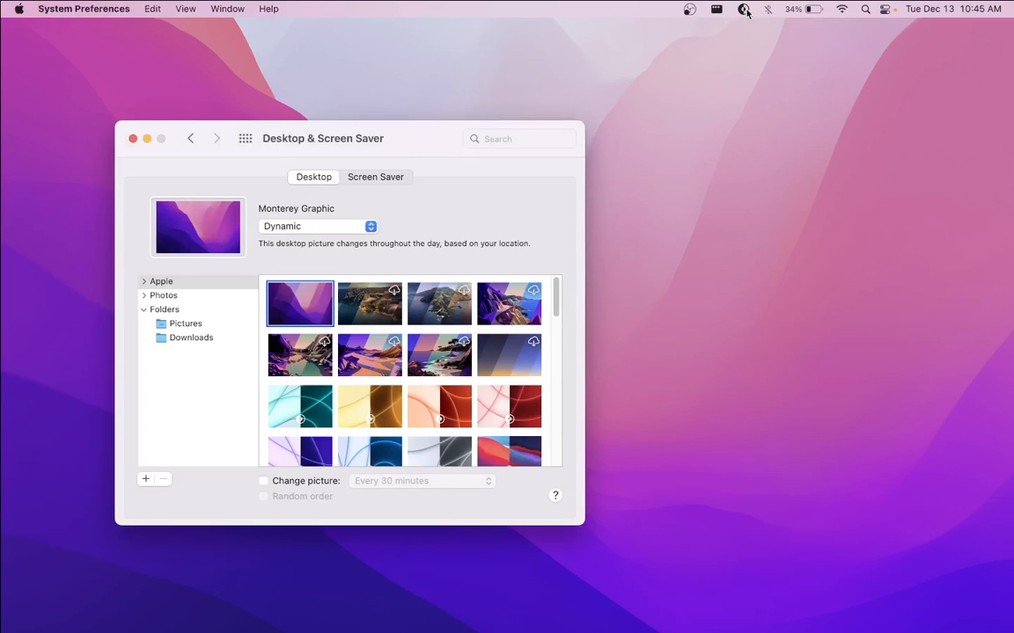
mouse_move(742, 8)
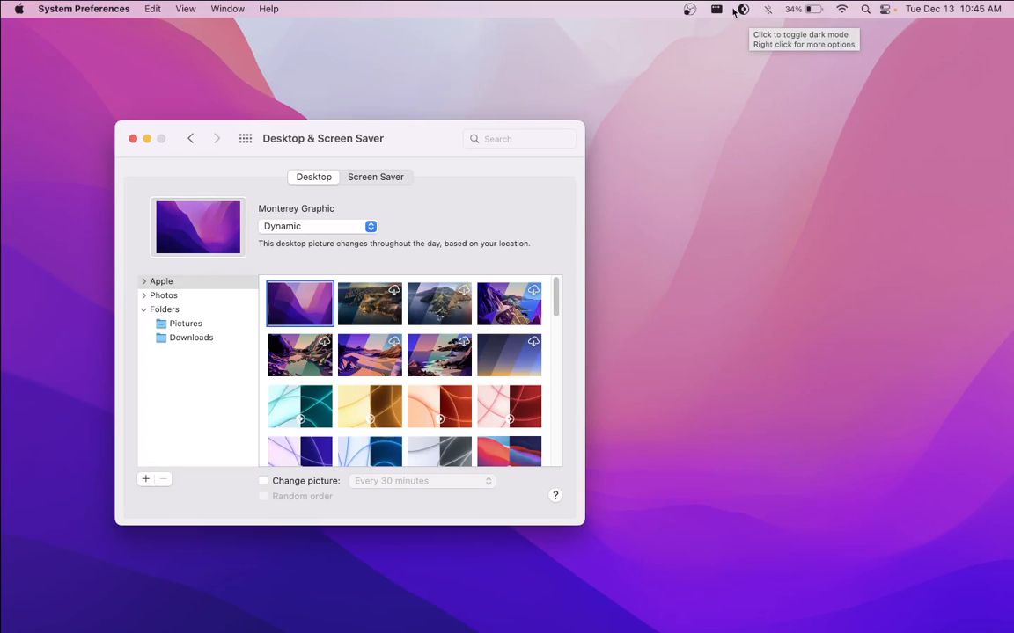
mouse_move(426, 134)
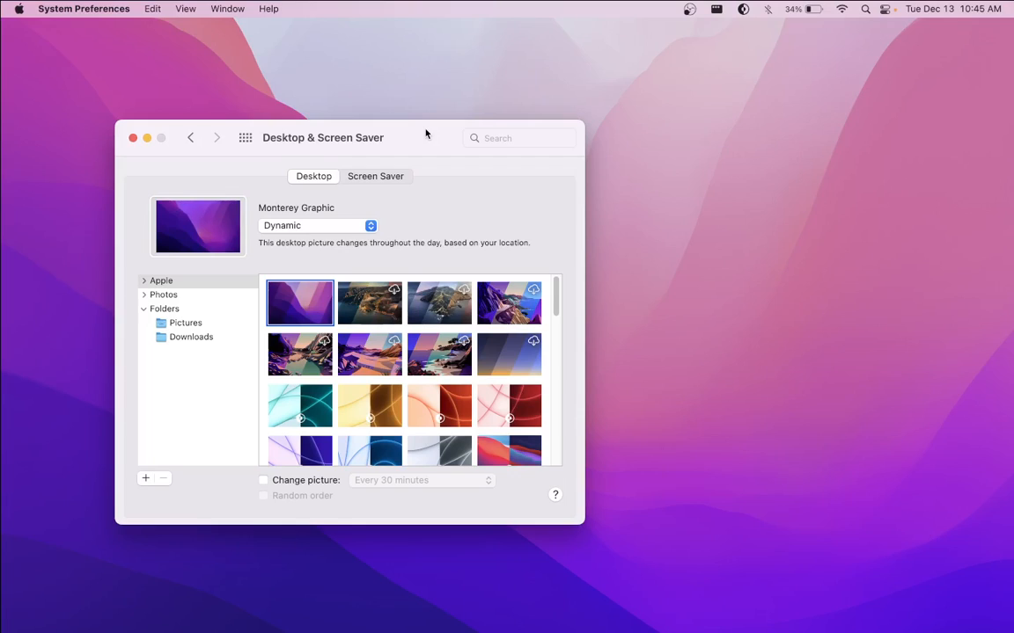
left_click(860, 206)
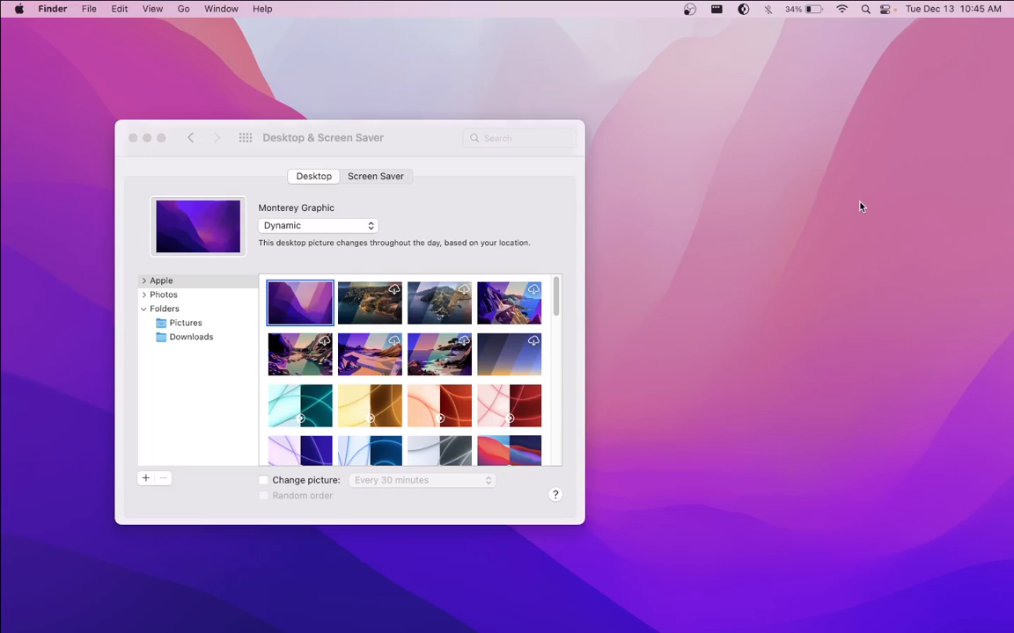
mouse_move(736, 181)
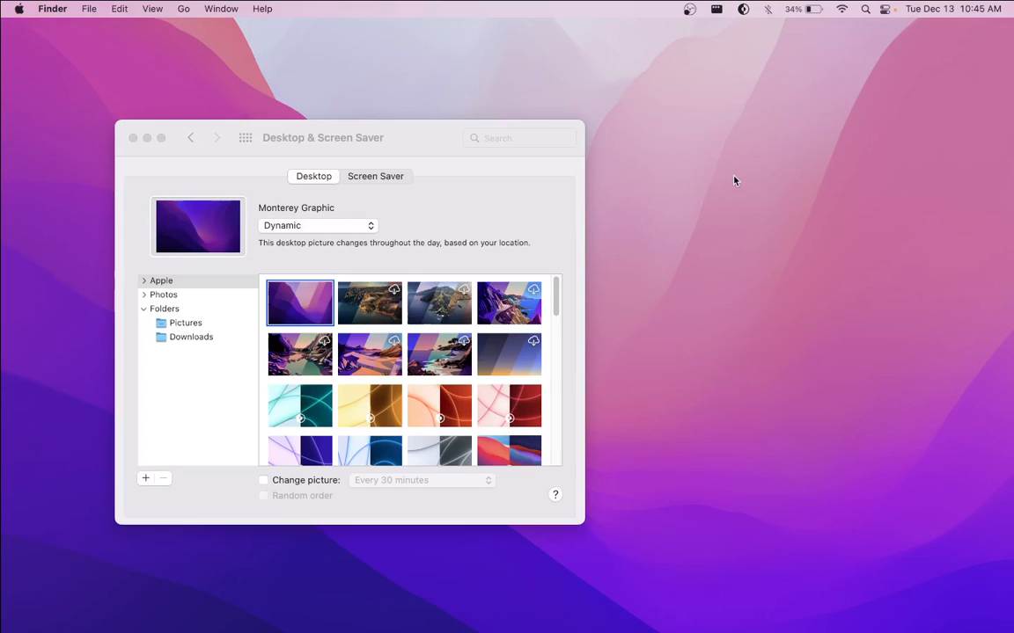
mouse_move(764, 111)
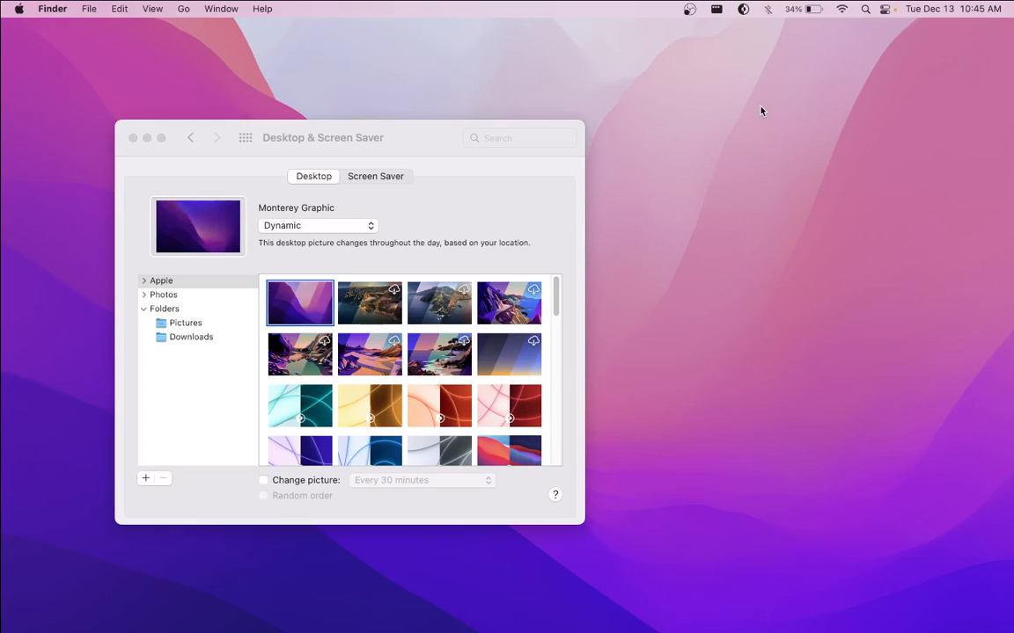
Step: Preview the Downloads wallpapers, switch to dark appearance, then return to Apple's dark Monterey Graphic
left_click(162, 282)
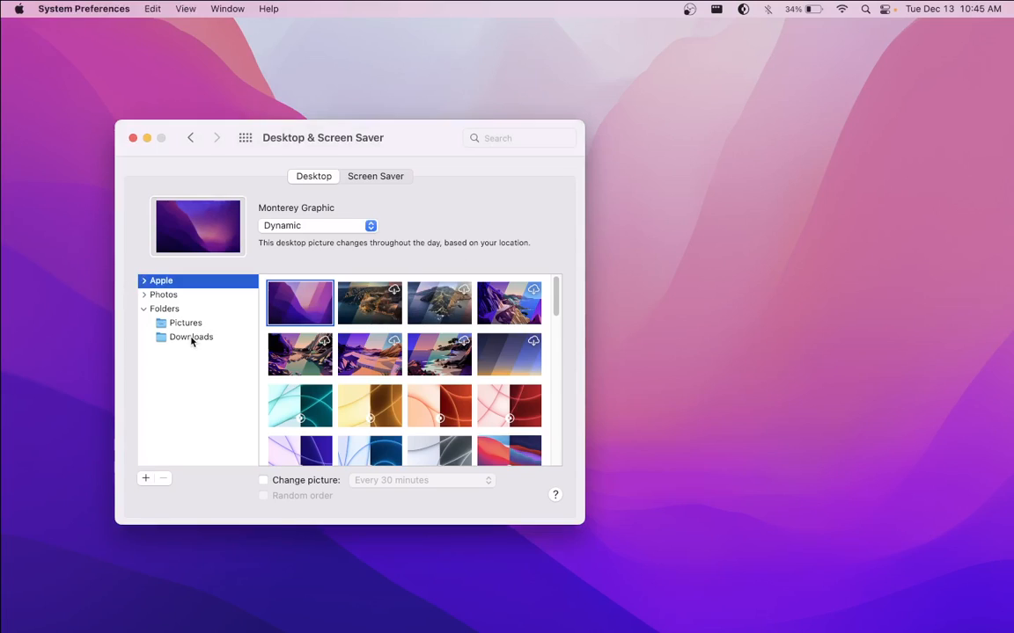
left_click(190, 338)
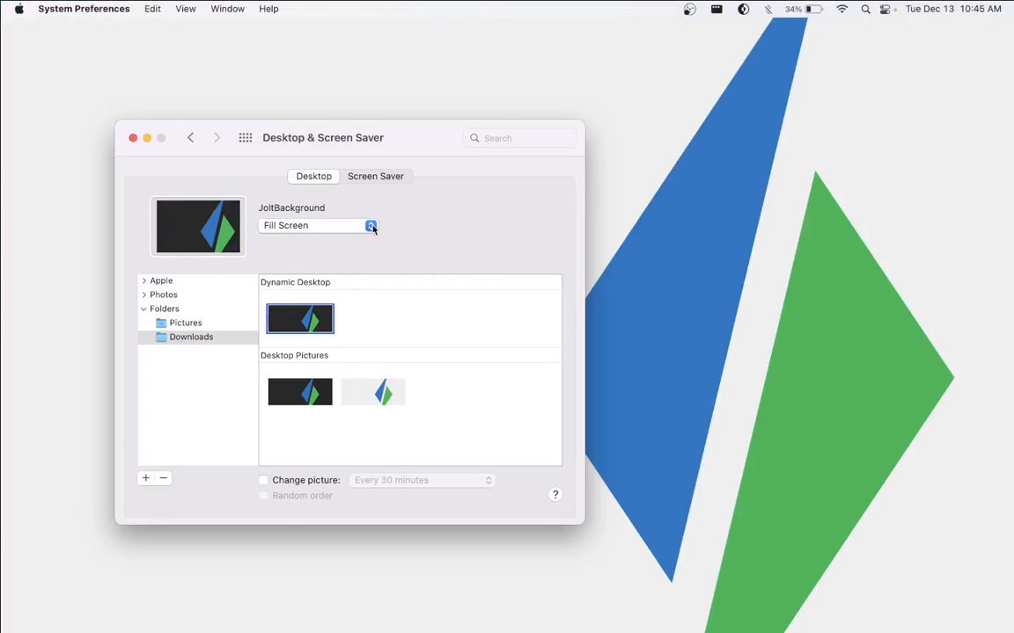
left_click_drag(322, 137, 216, 212)
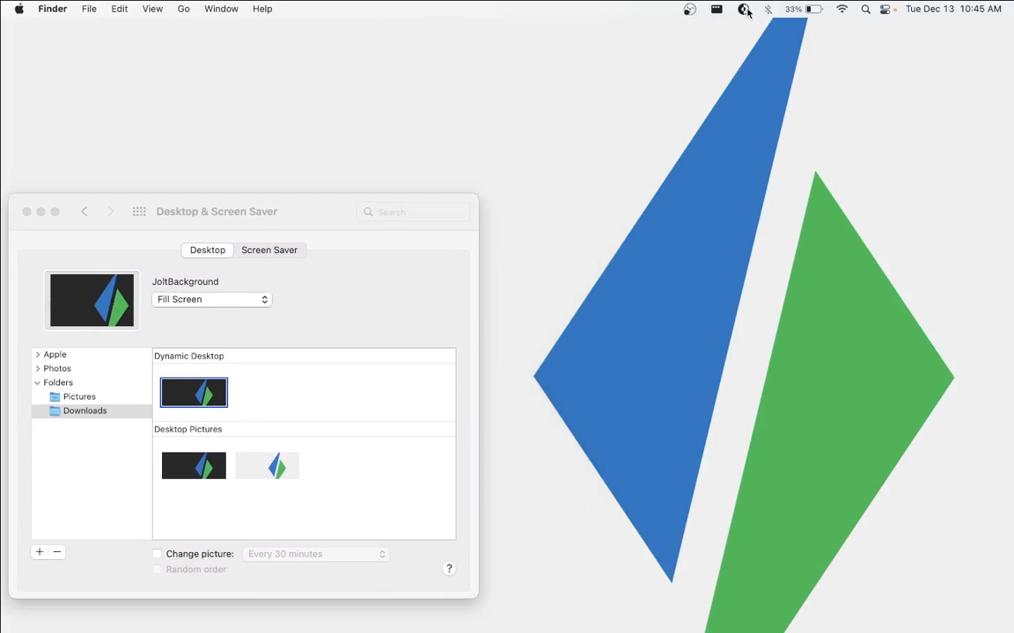
left_click(268, 465)
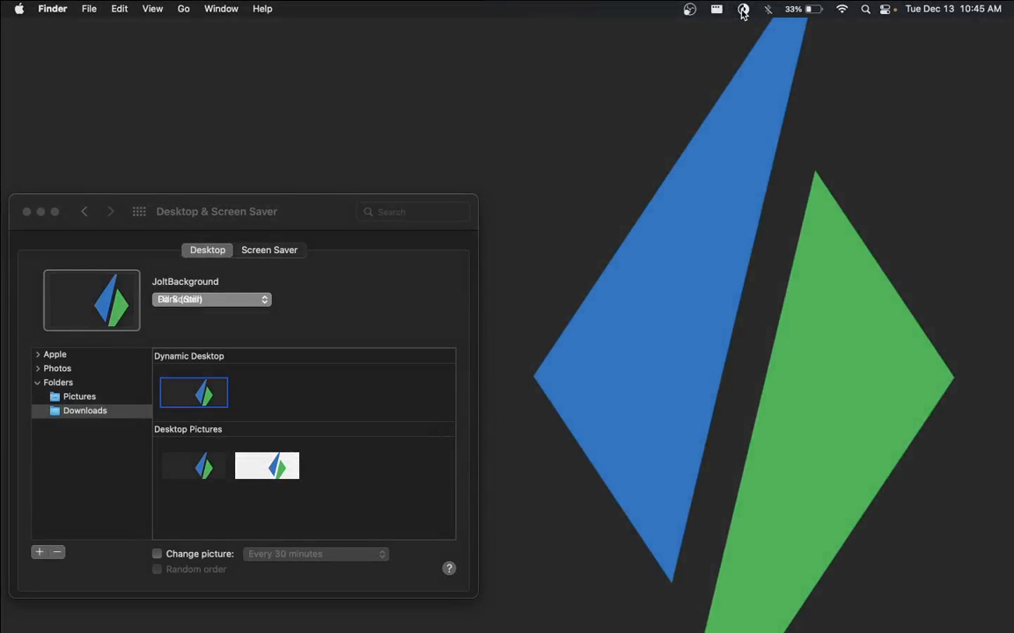
mouse_move(711, 90)
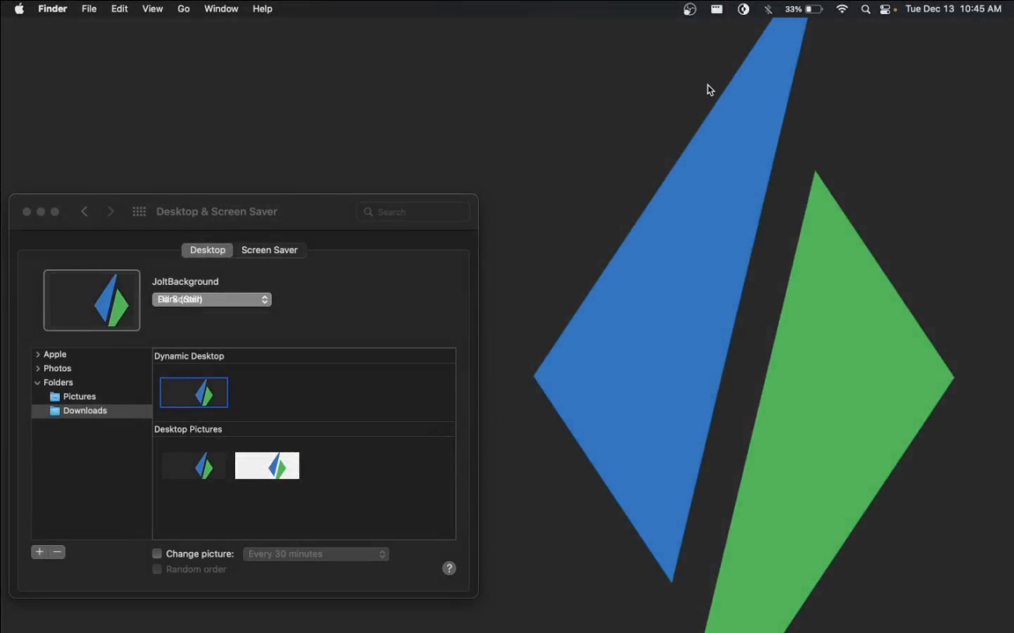
mouse_move(338, 211)
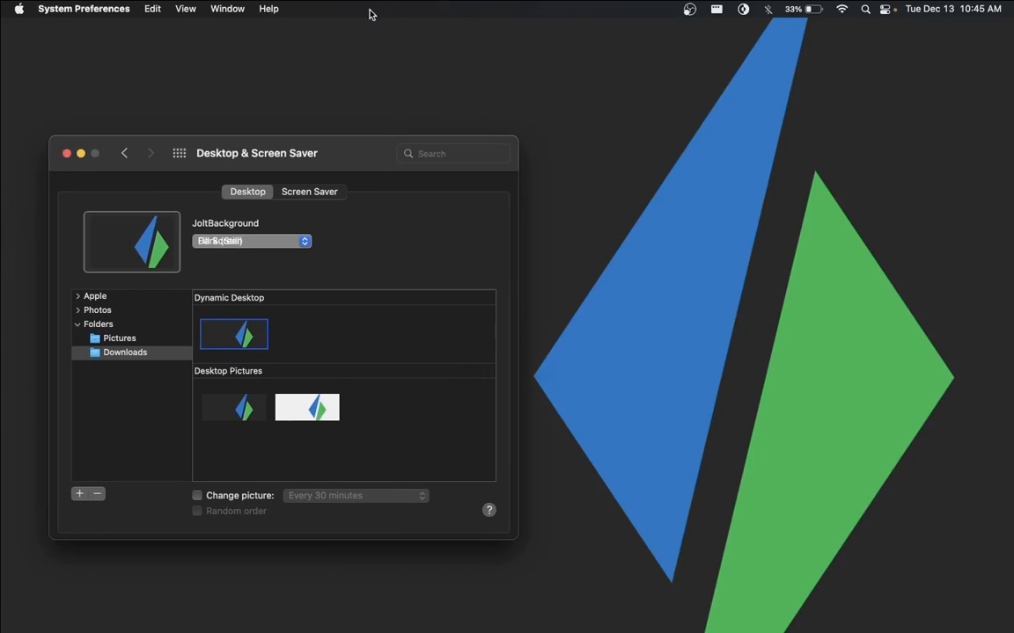
mouse_move(362, 158)
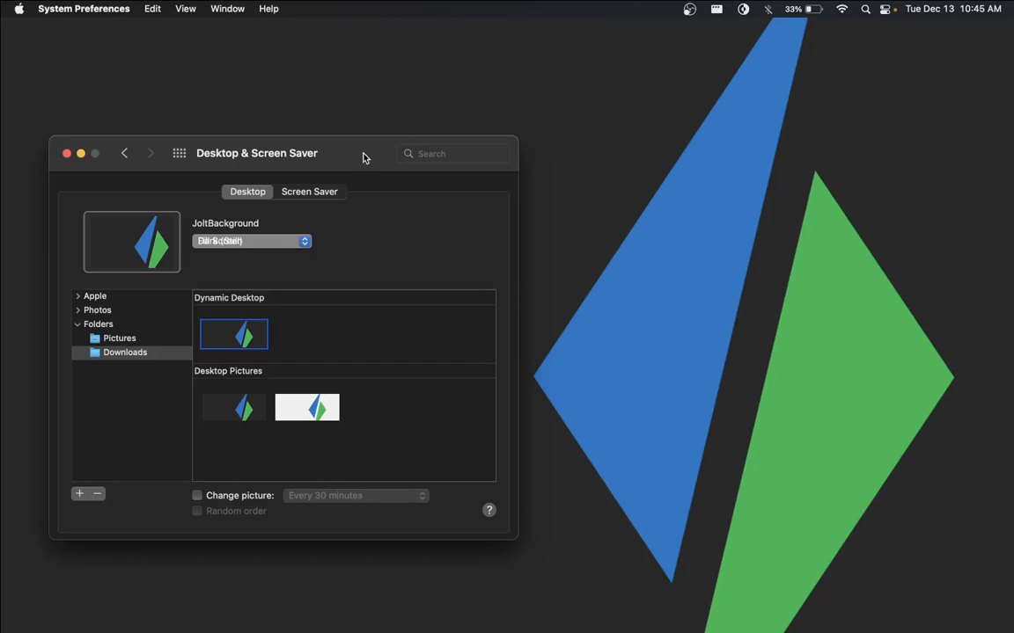
mouse_move(517, 162)
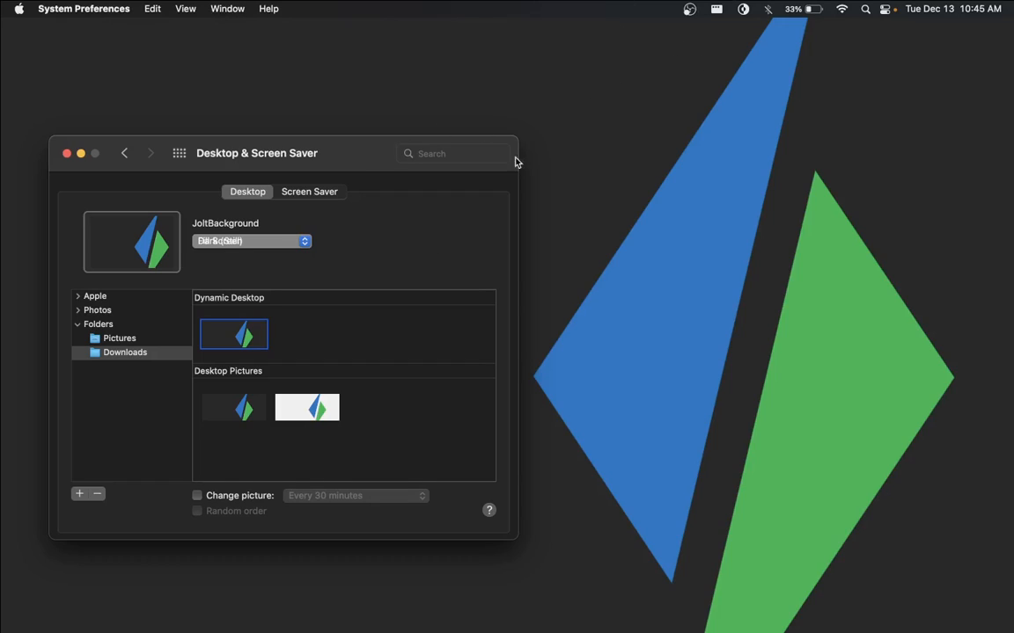
mouse_move(232, 334)
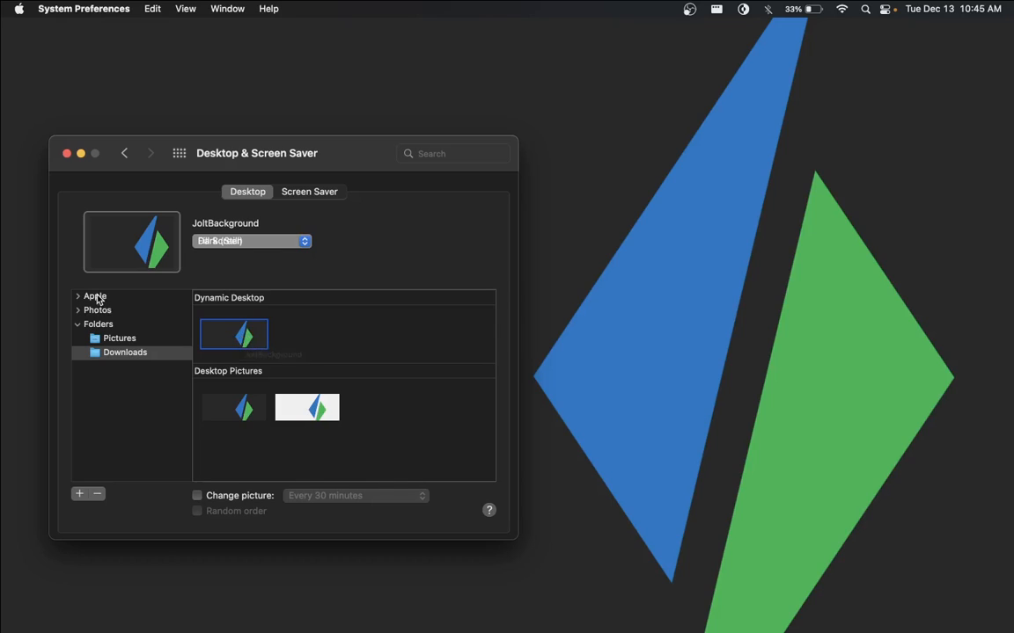
left_click(95, 295)
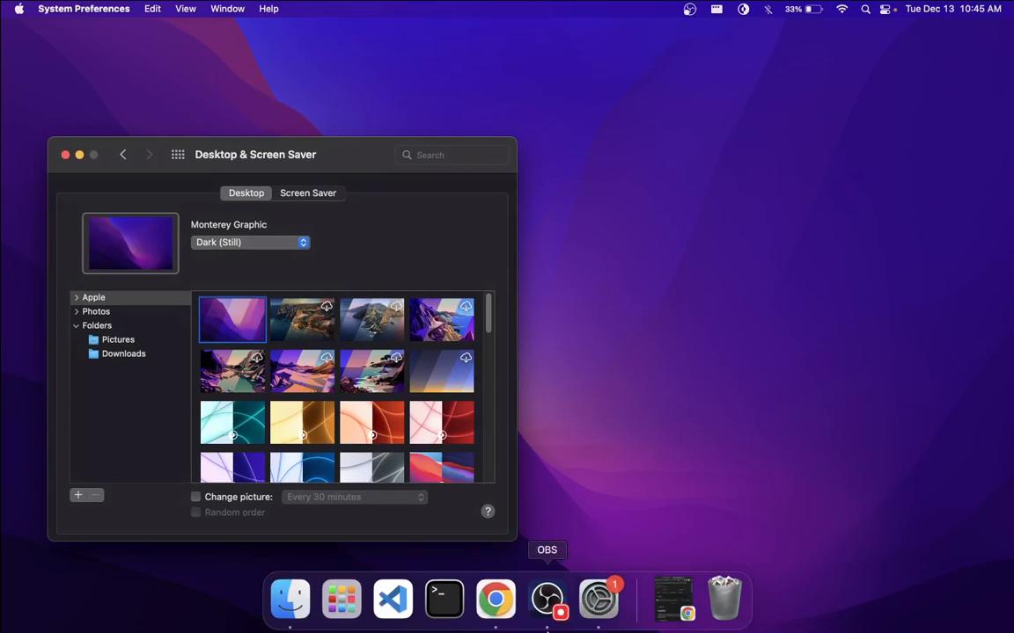
Step: Open Chrome to dynamicwallpaper.club and show the account page listing JoltBackground and CosmoCougar
left_click(494, 600)
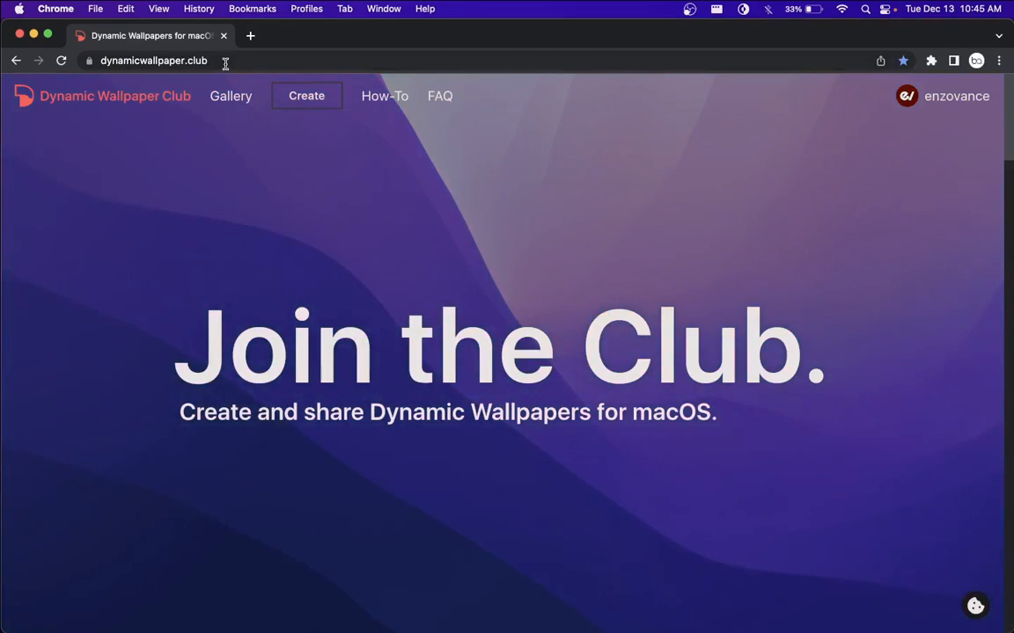
mouse_move(284, 212)
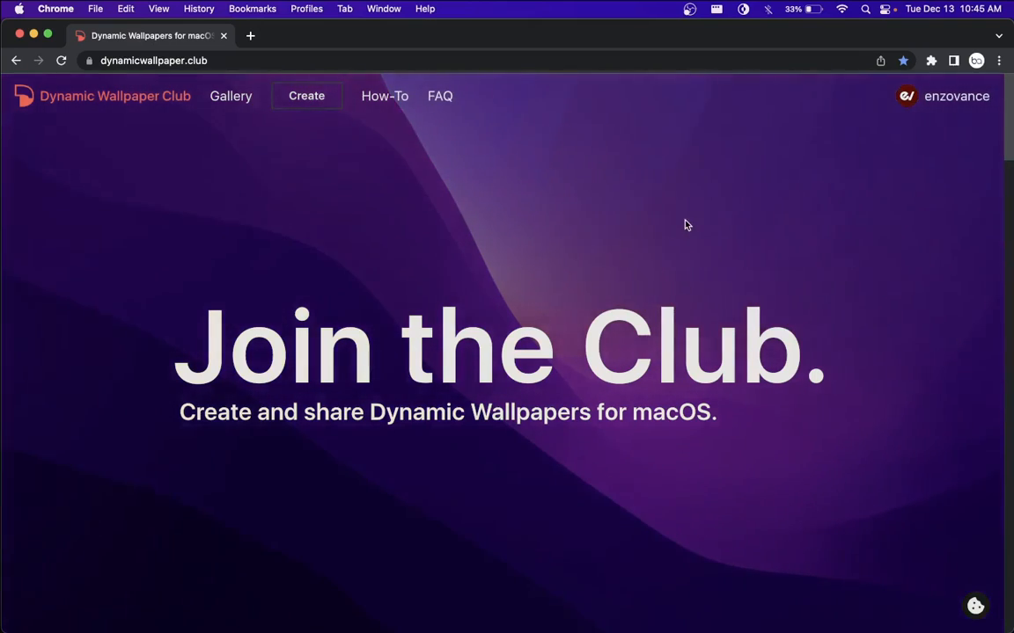
mouse_move(922, 98)
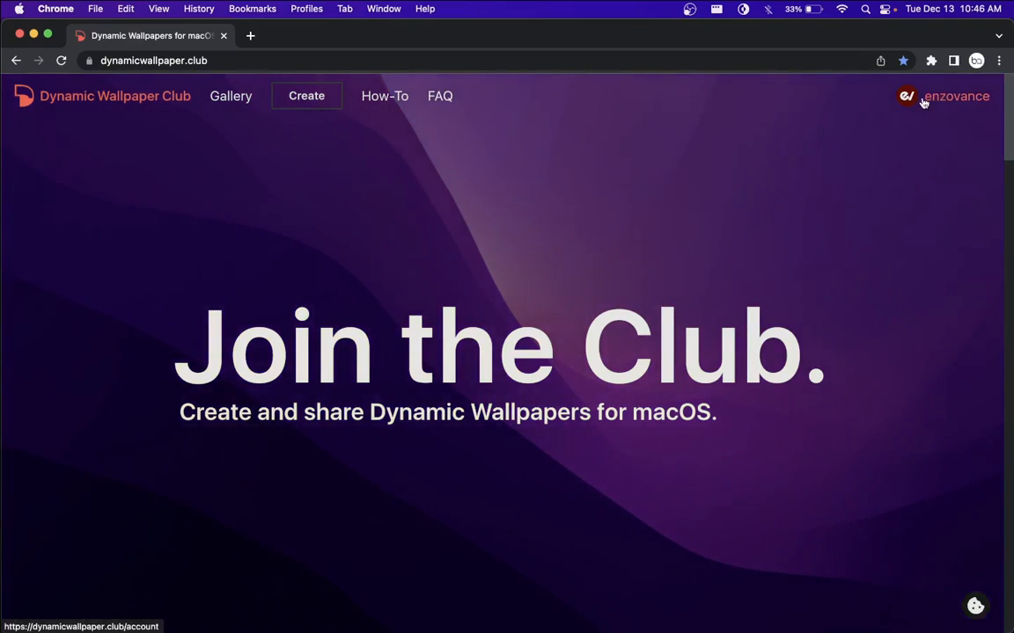
left_click(955, 95)
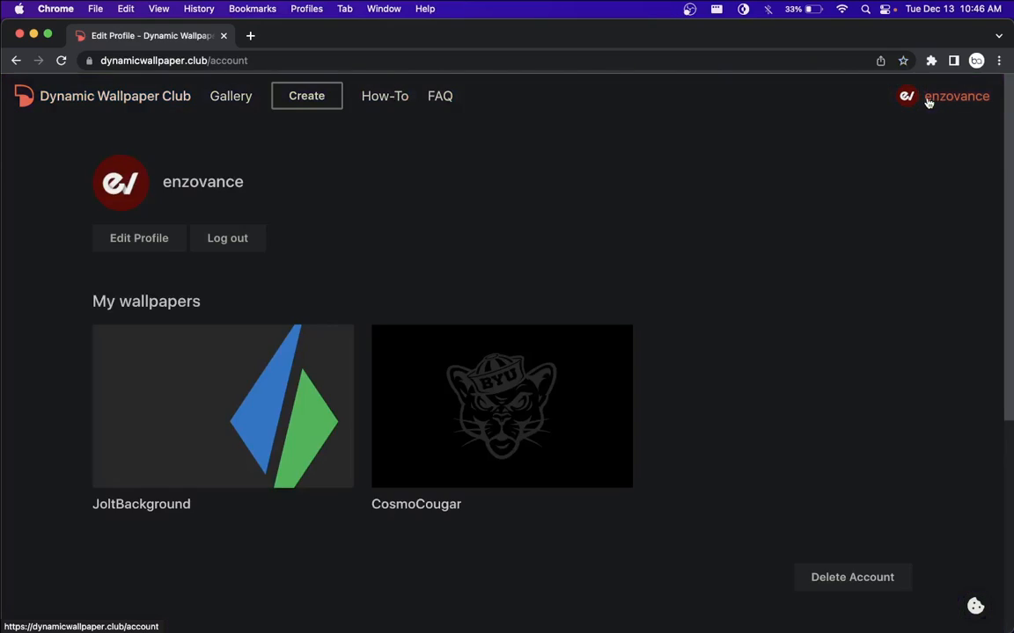
mouse_move(825, 109)
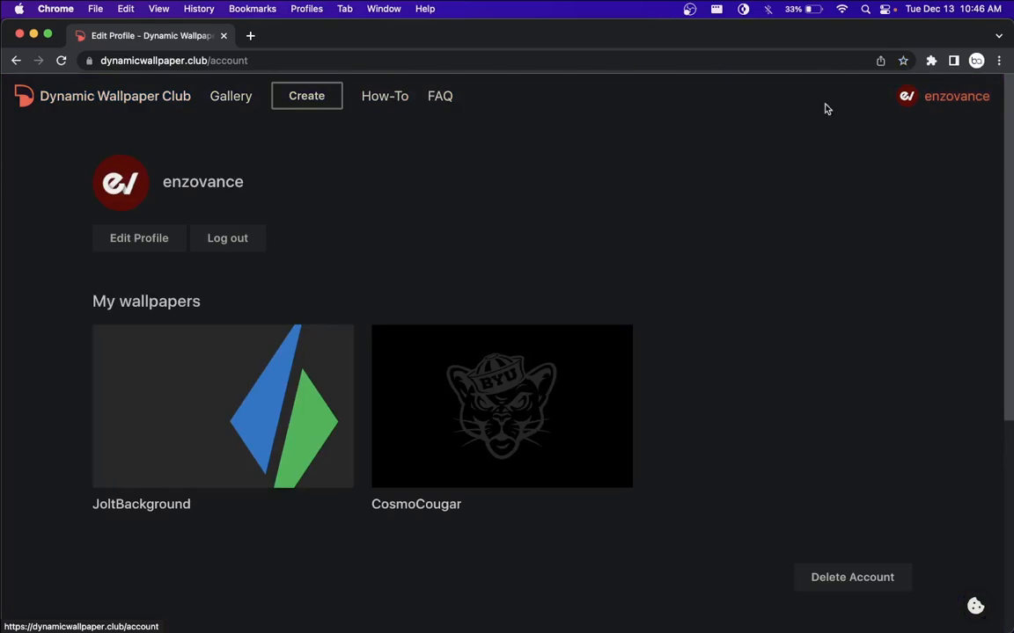
mouse_move(157, 310)
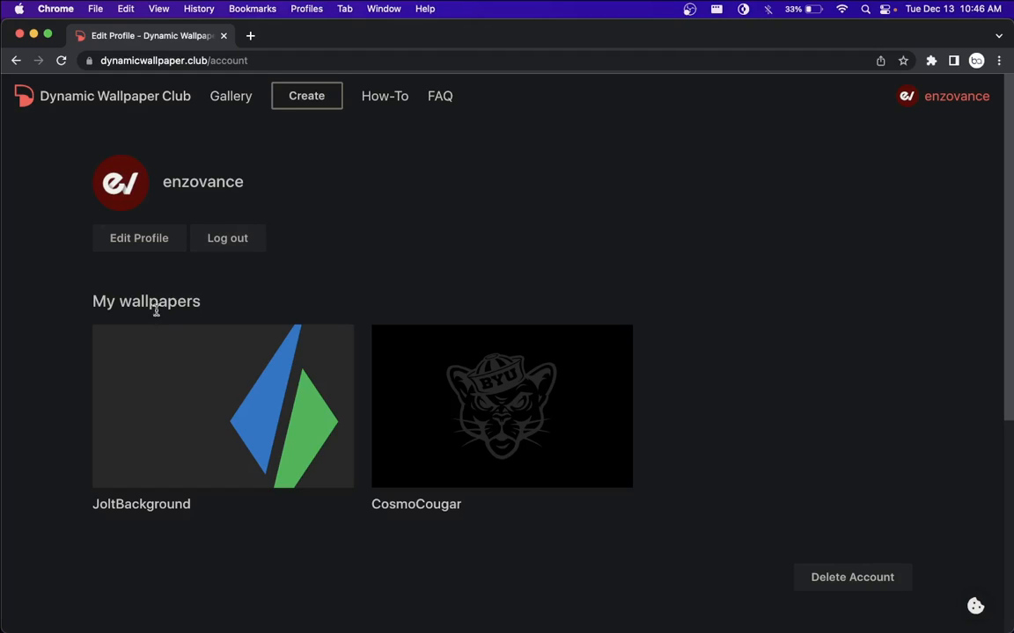
mouse_move(419, 207)
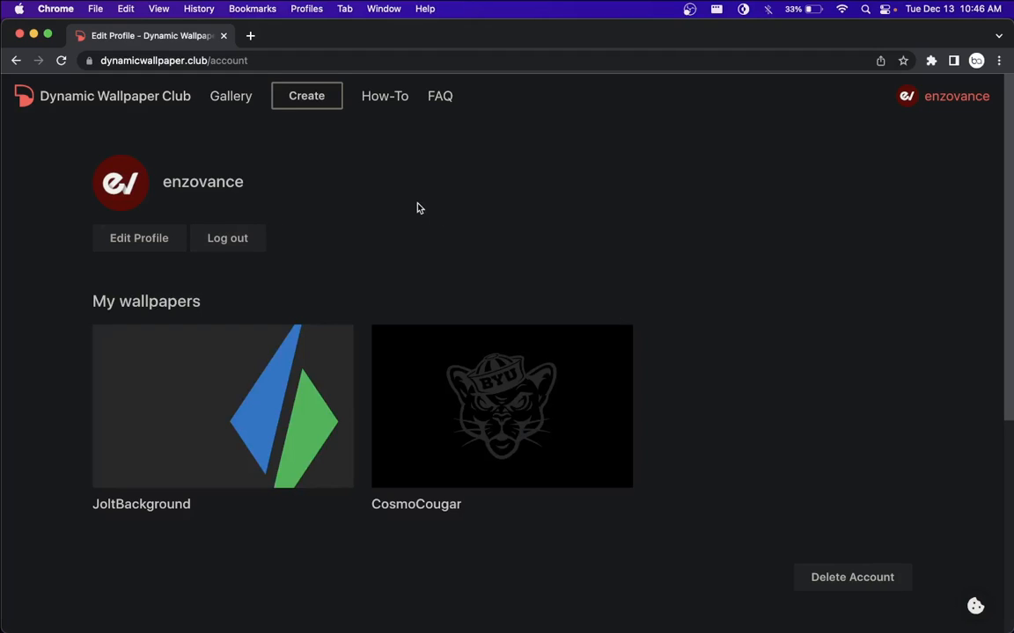
mouse_move(456, 246)
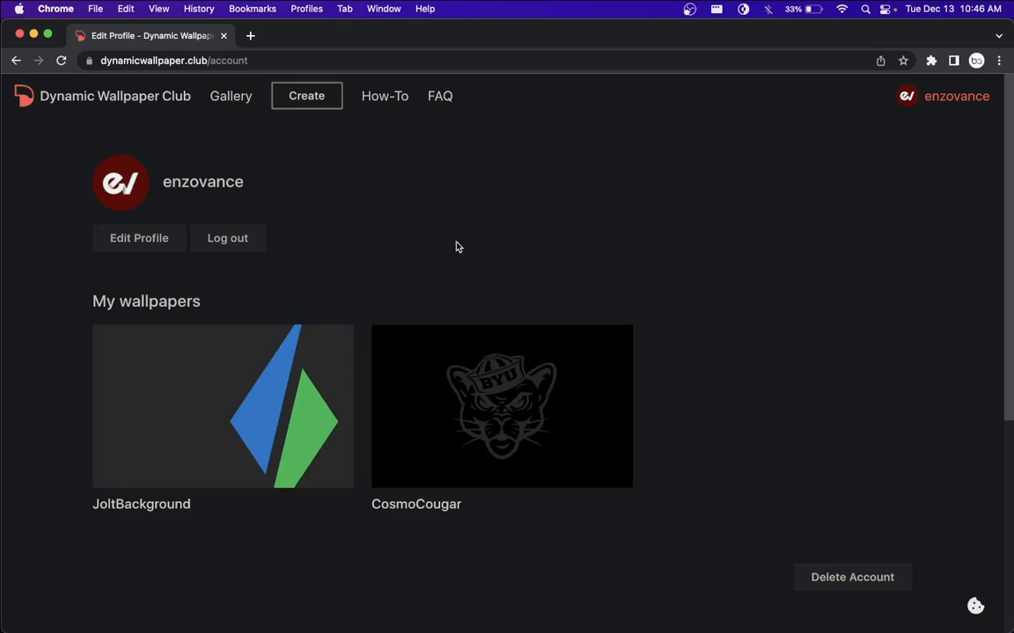
mouse_move(306, 95)
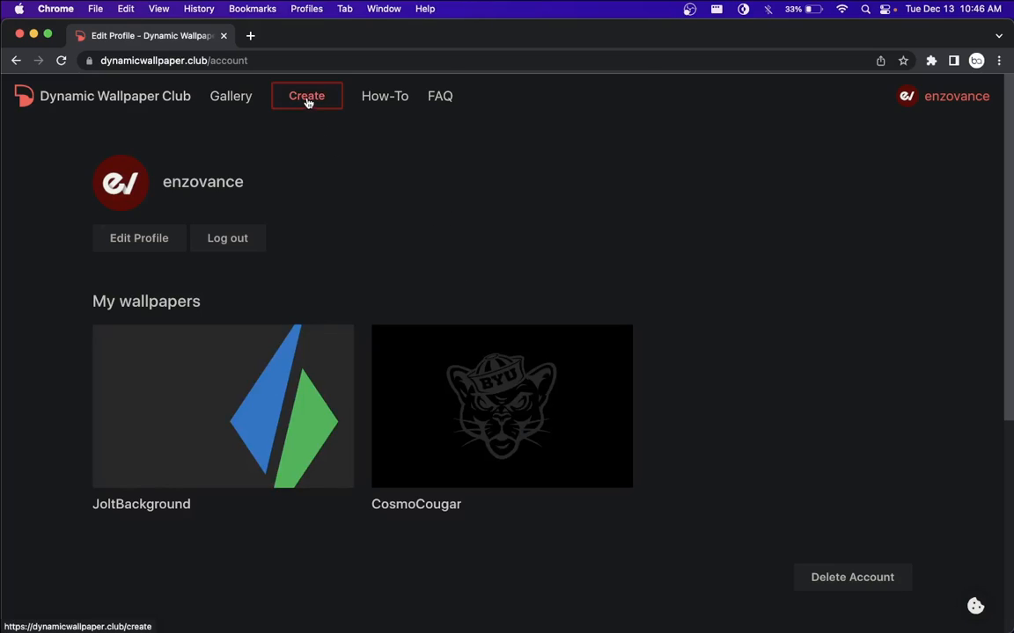
Step: Start a new wallpaper named 'MyWallp…' and bring up the image file picker
left_click(306, 95)
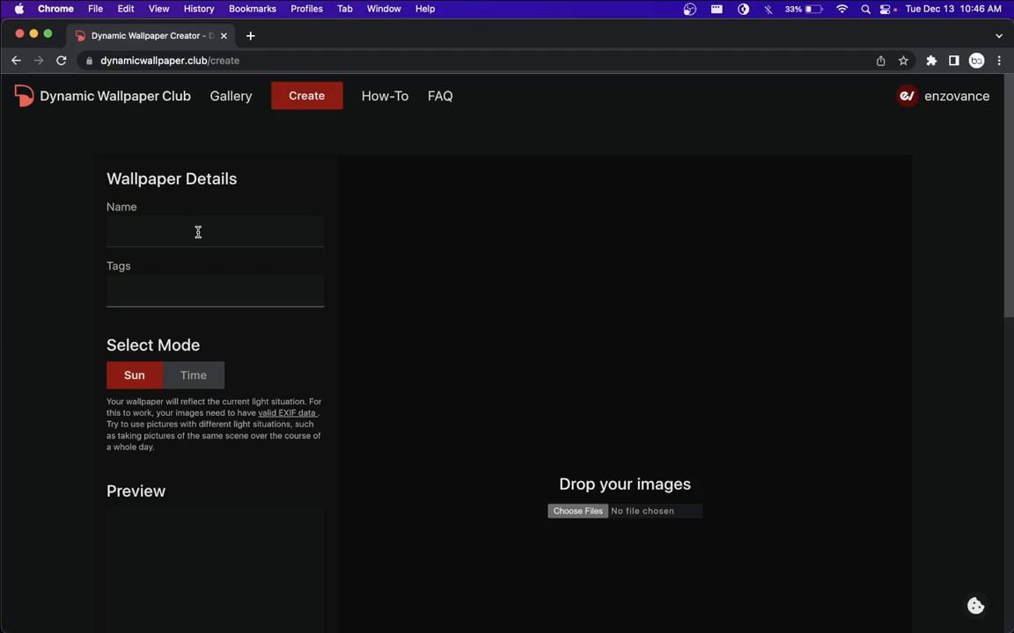
type("MyWallp")
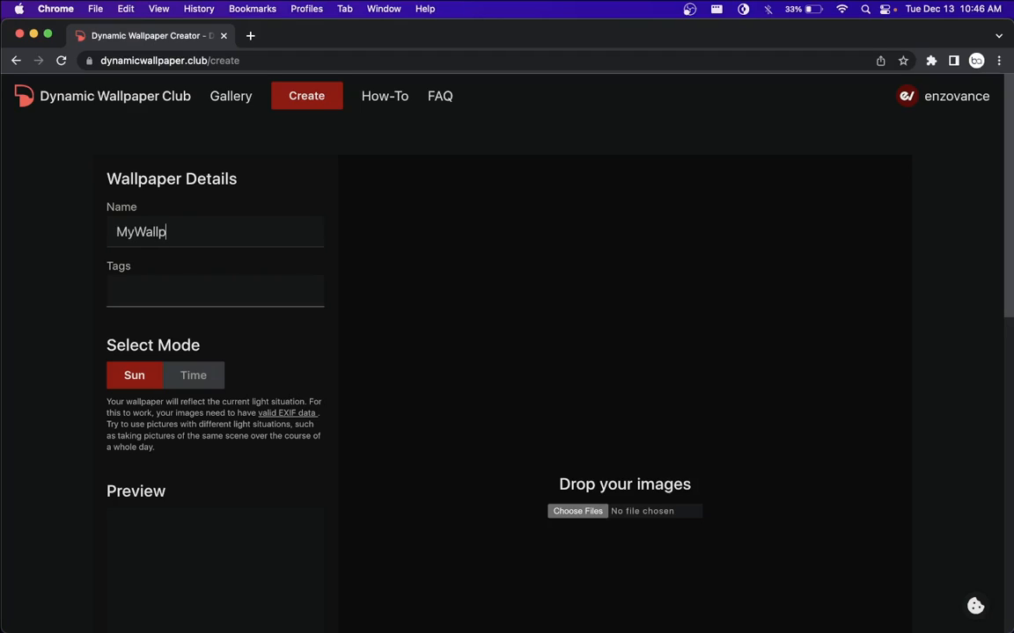
scroll("down", 3)
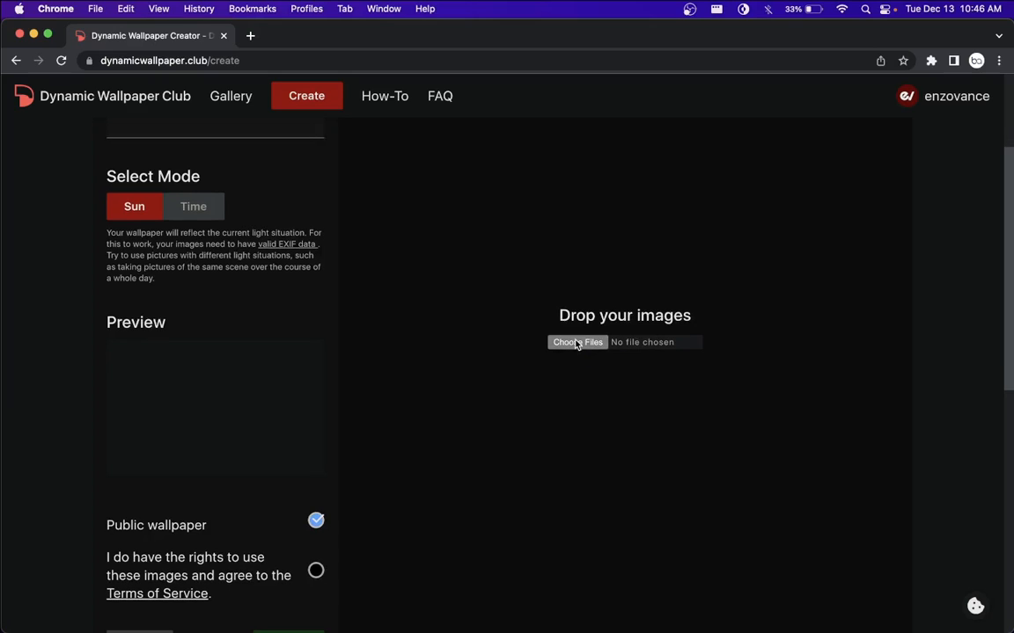
left_click(577, 341)
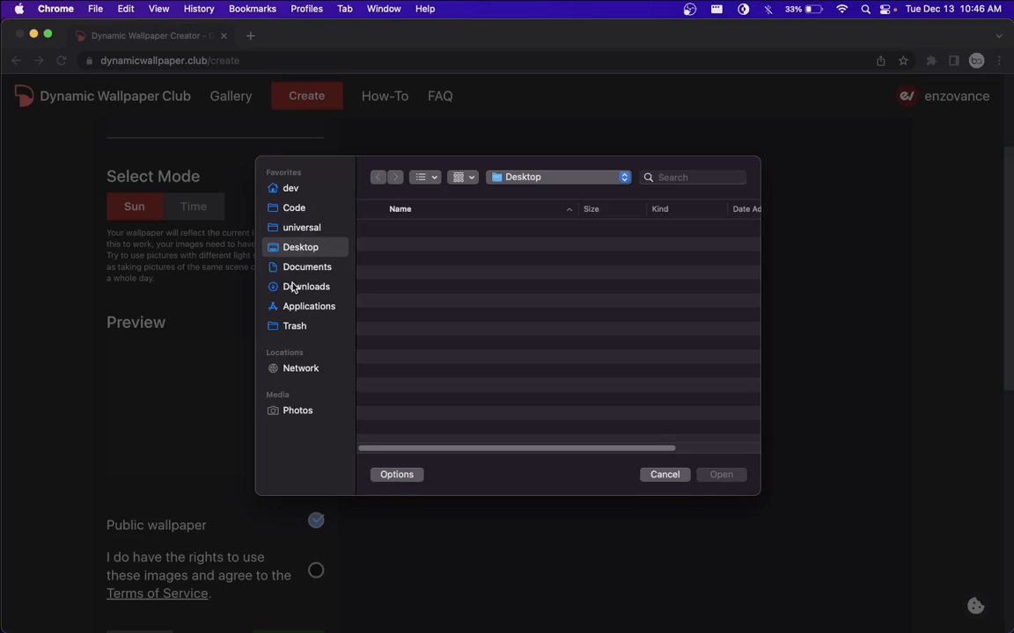
Step: Upload jolt-background.png from Downloads as the wallpaper's light image
left_click(306, 287)
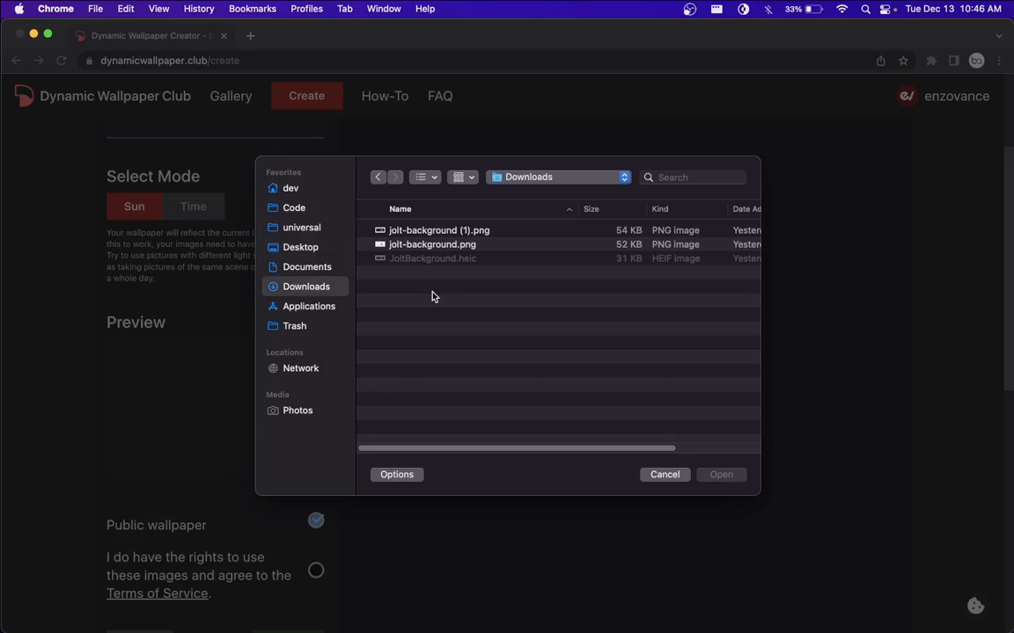
mouse_move(433, 258)
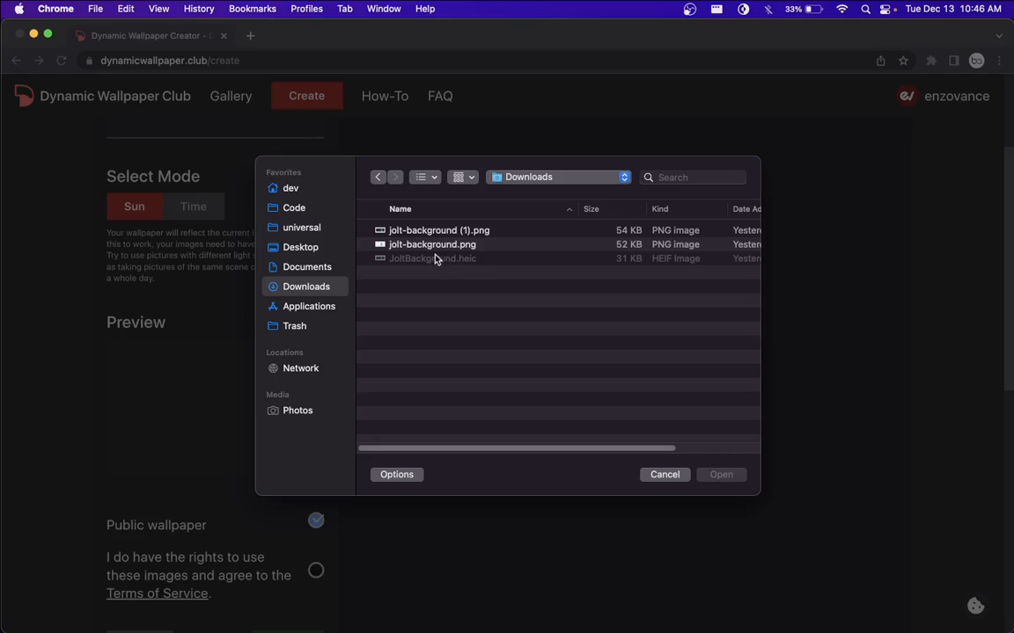
left_click(433, 245)
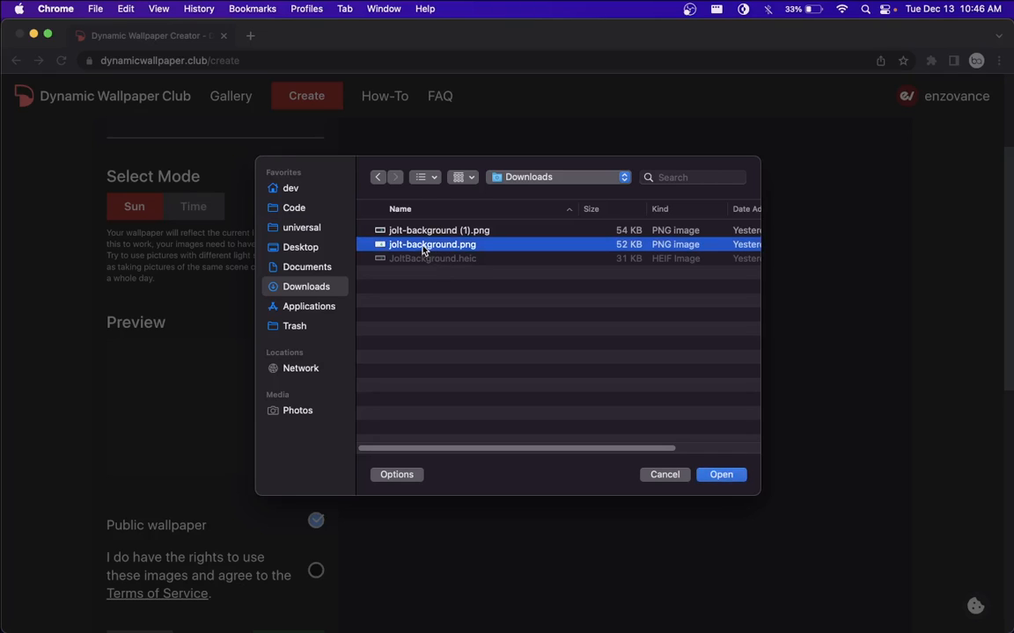
left_click(542, 315)
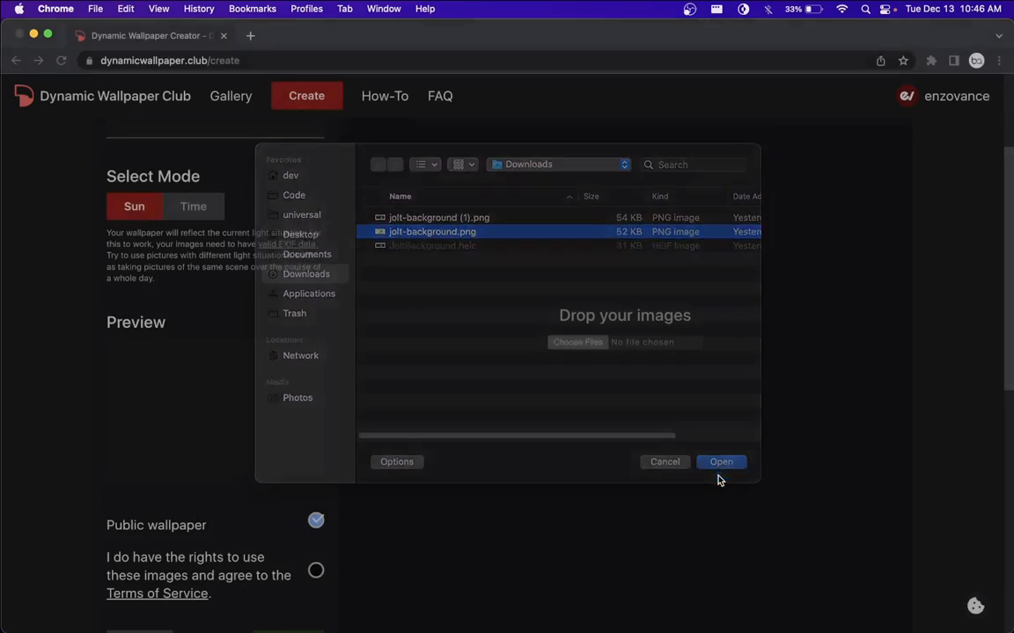
Step: Add the dark Jolt background image to the Elements area from its Finder folder
left_click(722, 461)
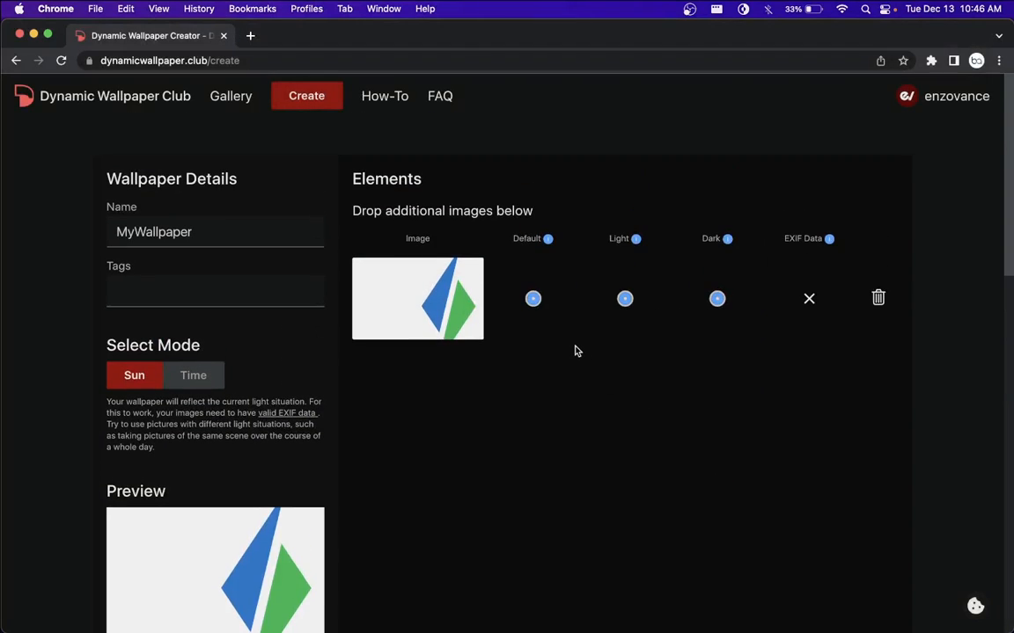
scroll("down", 3)
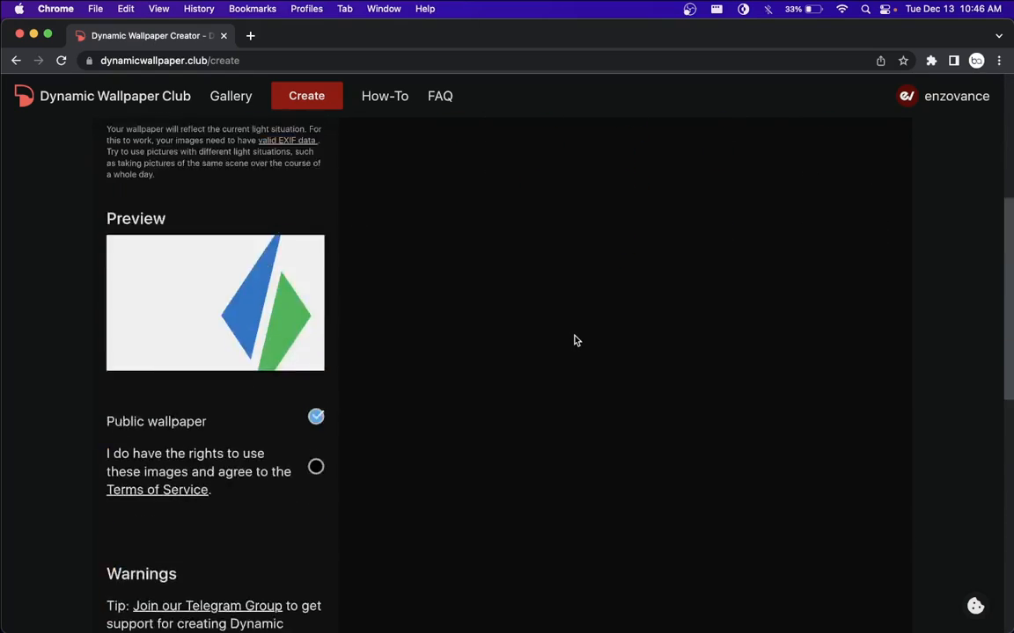
scroll("up", 3)
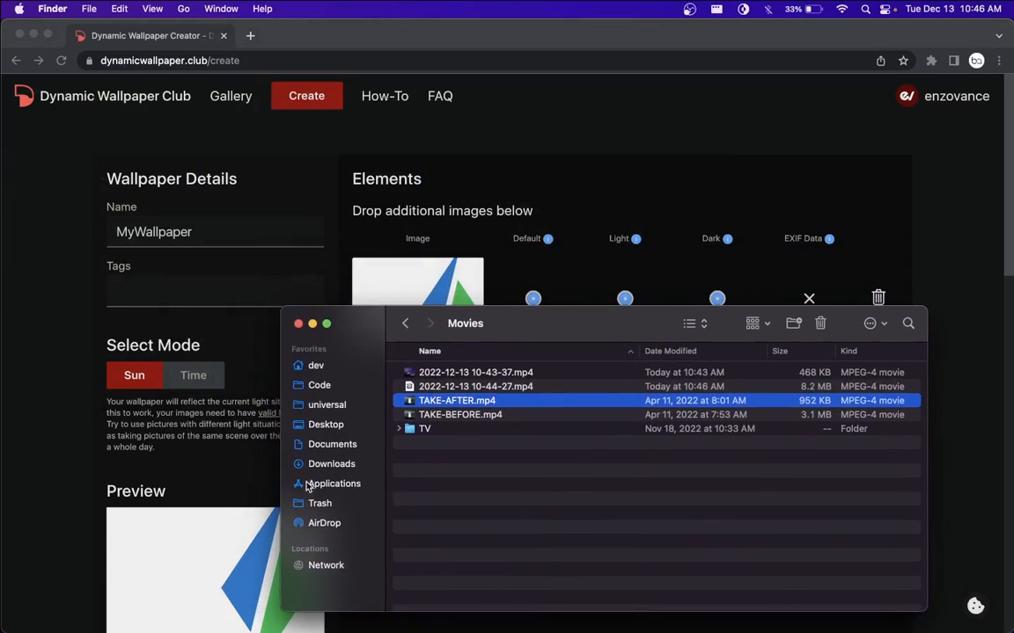
left_click(331, 465)
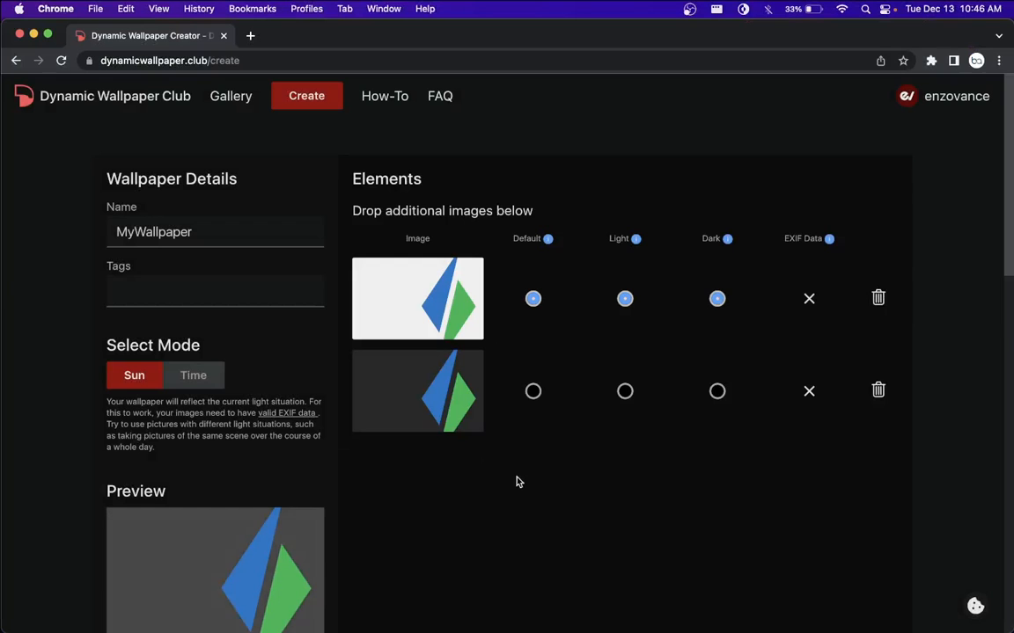
mouse_move(566, 364)
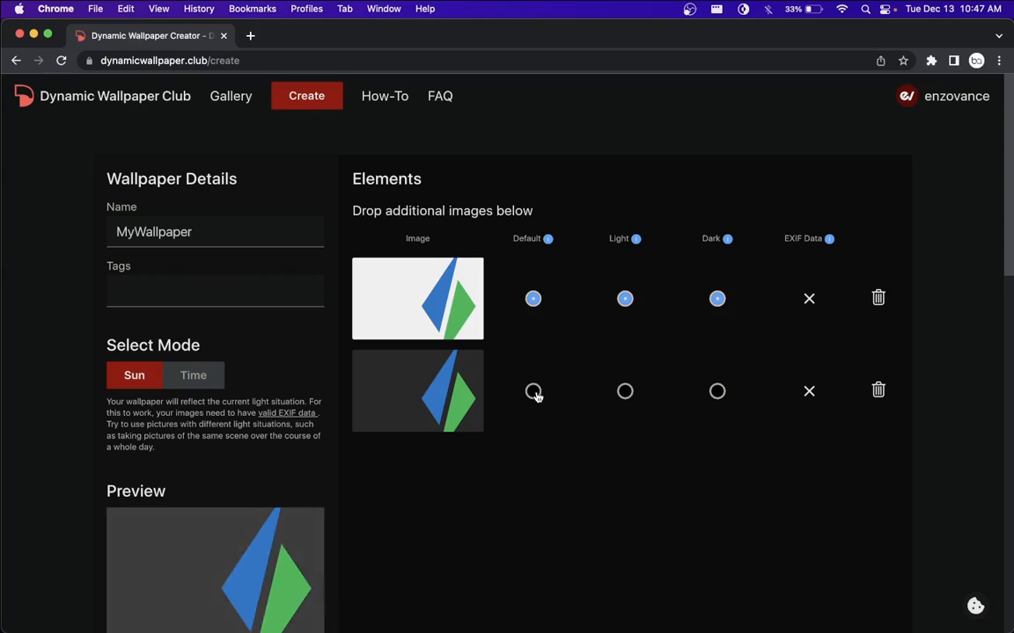
Step: Mark the dark image as Default and Dark, leaving the white image as Light only
left_click(531, 391)
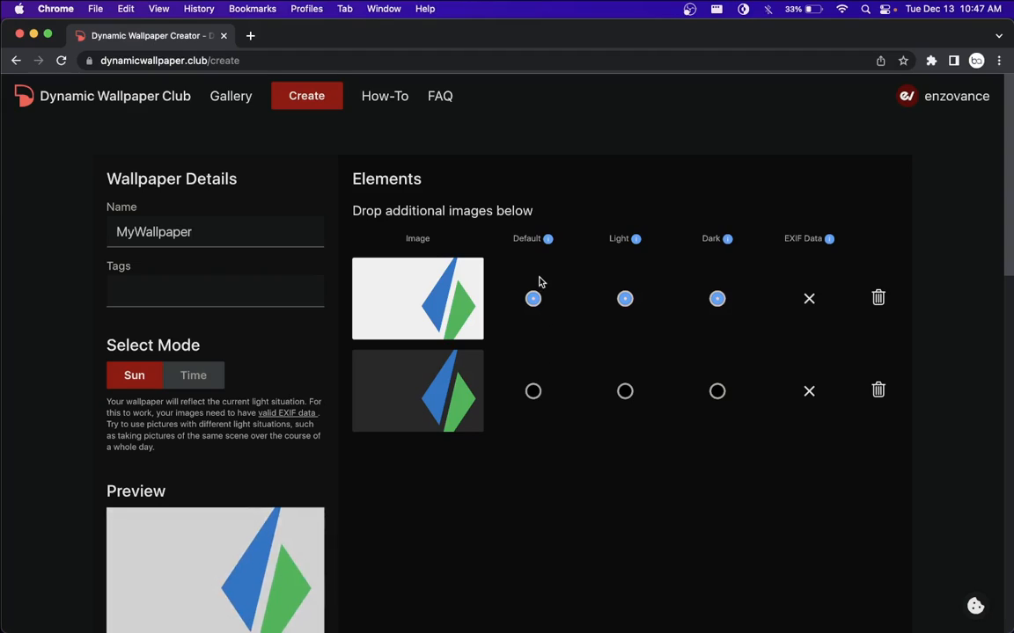
left_click(532, 390)
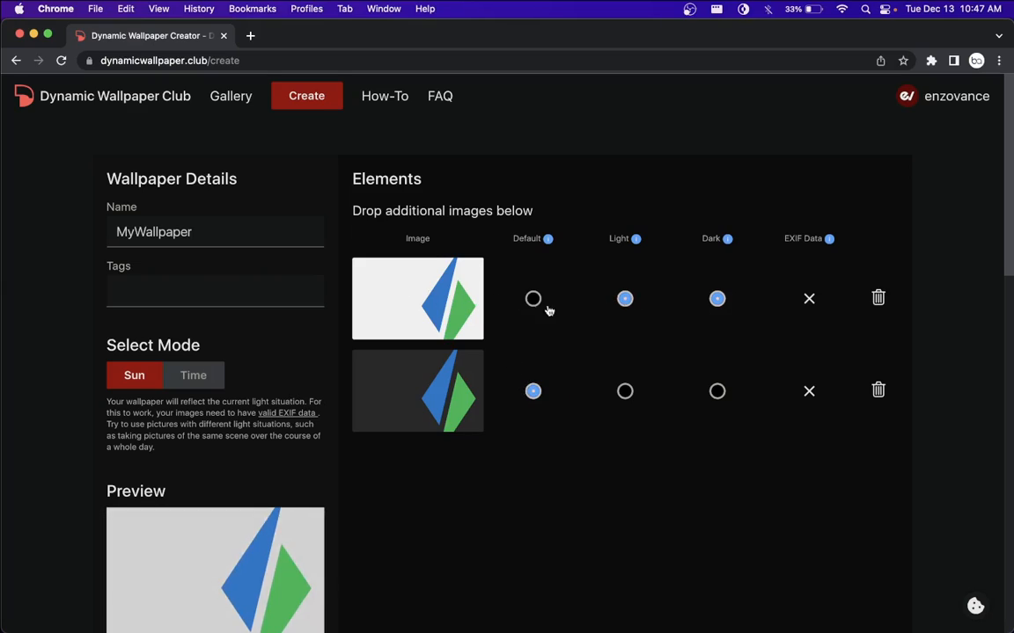
left_click(718, 391)
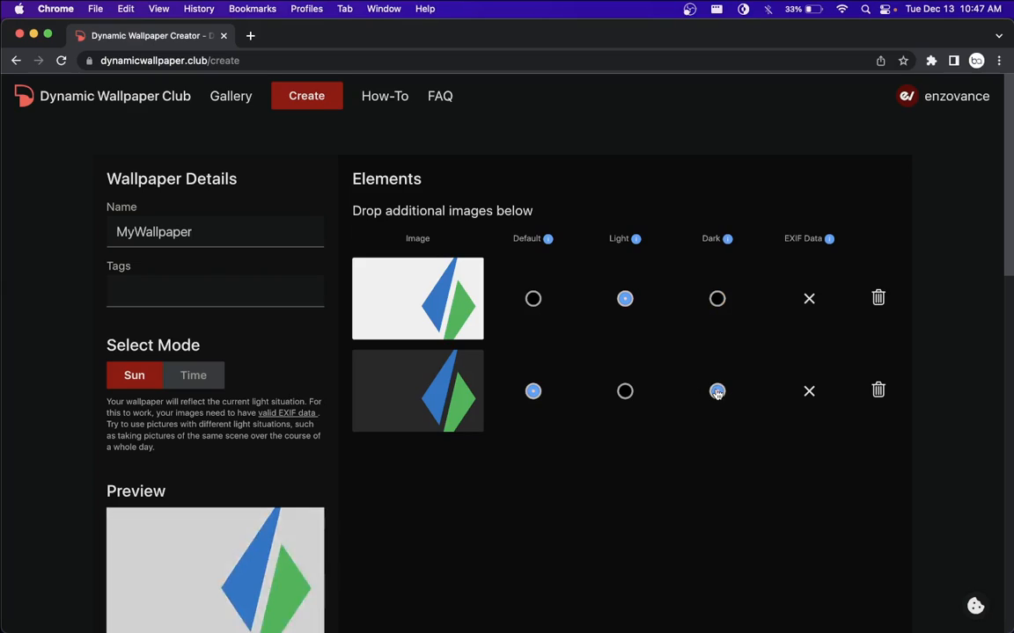
left_click(718, 391)
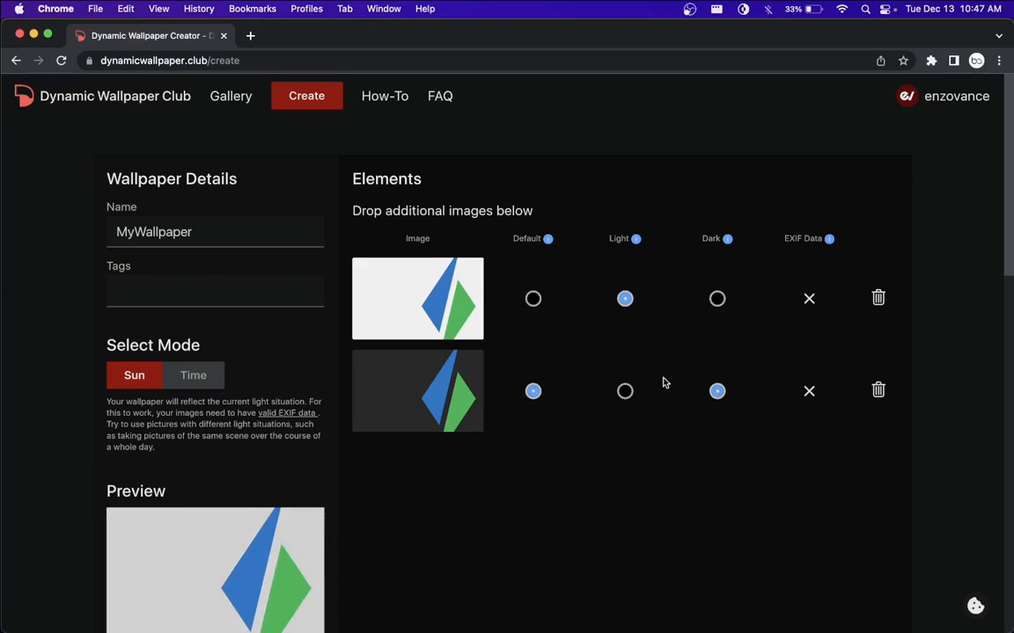
mouse_move(690, 375)
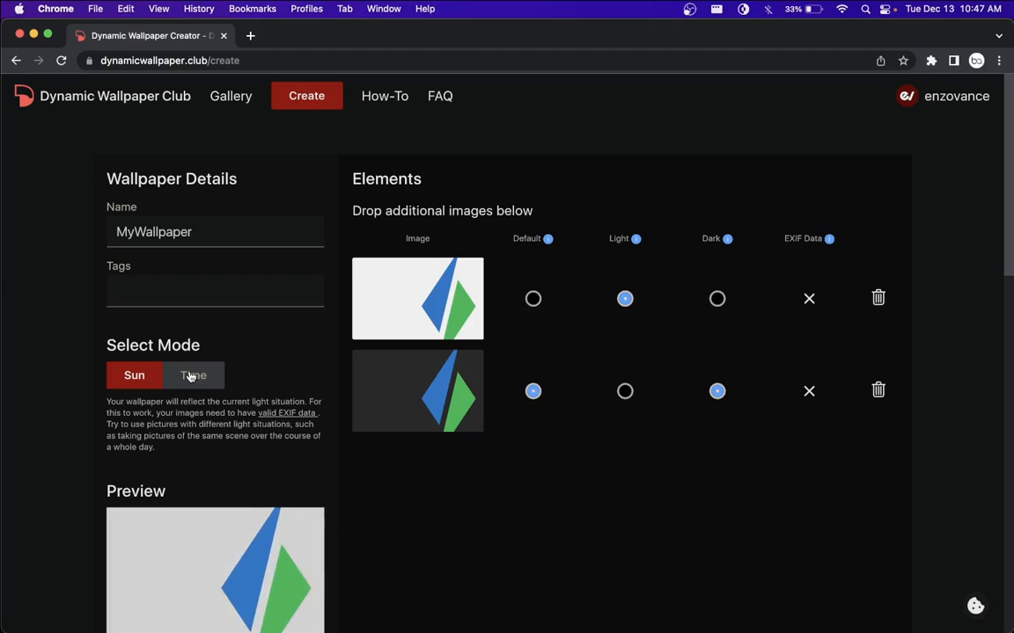
Step: Choose Time mode switching, uncheck Public wallpaper and accept the image rights agreement
left_click(194, 377)
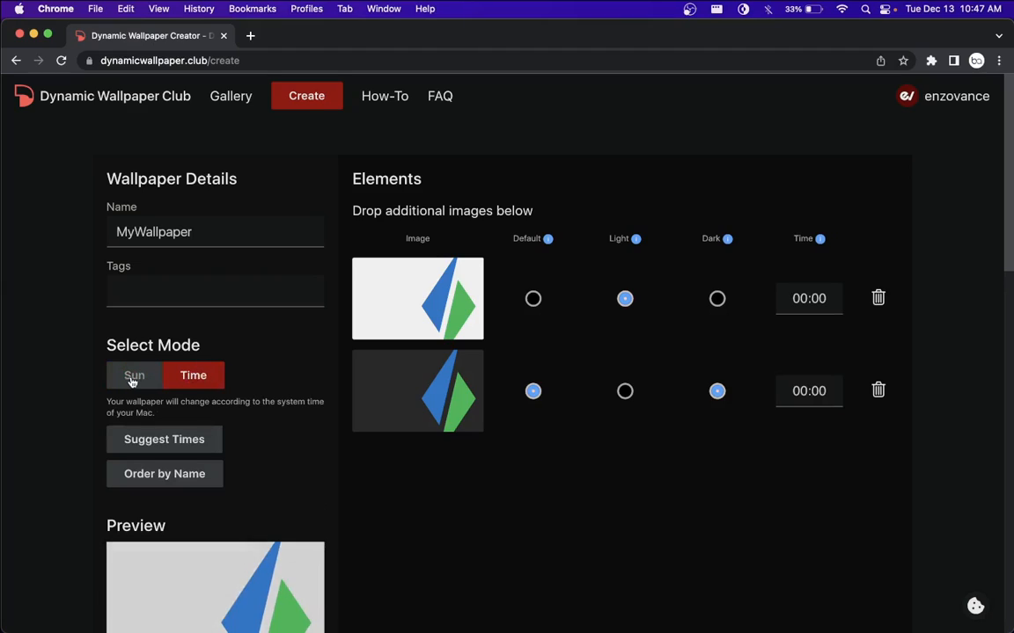
left_click(134, 377)
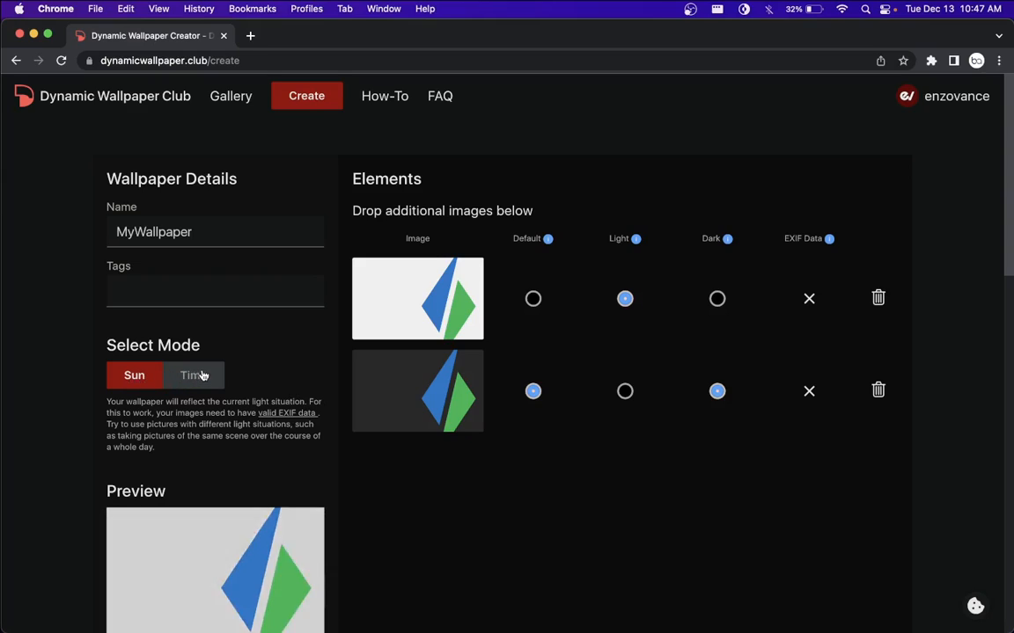
left_click(194, 376)
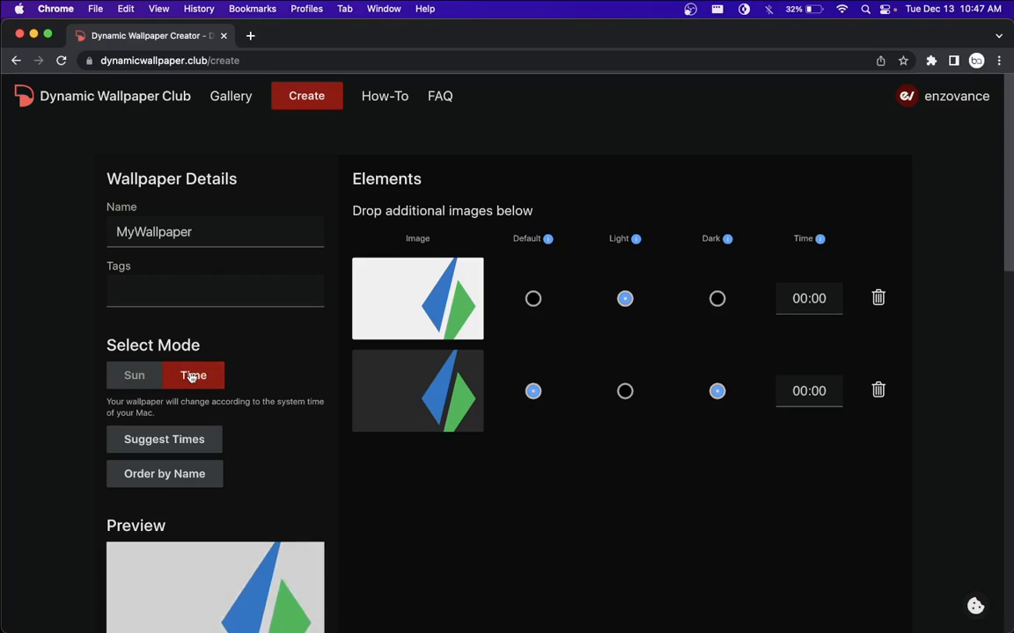
scroll("down", 3)
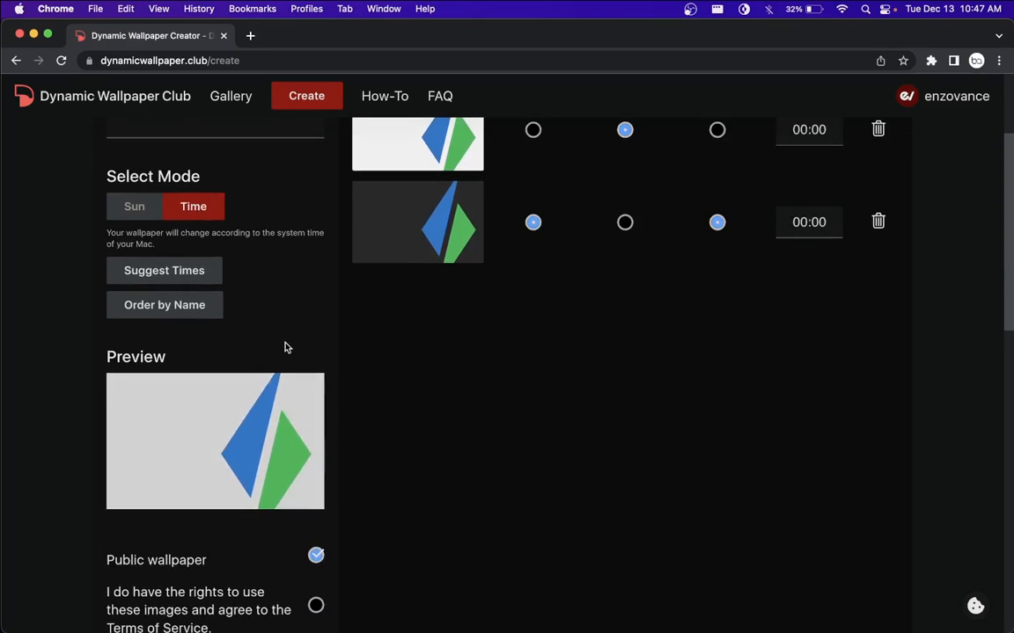
scroll("down", 3)
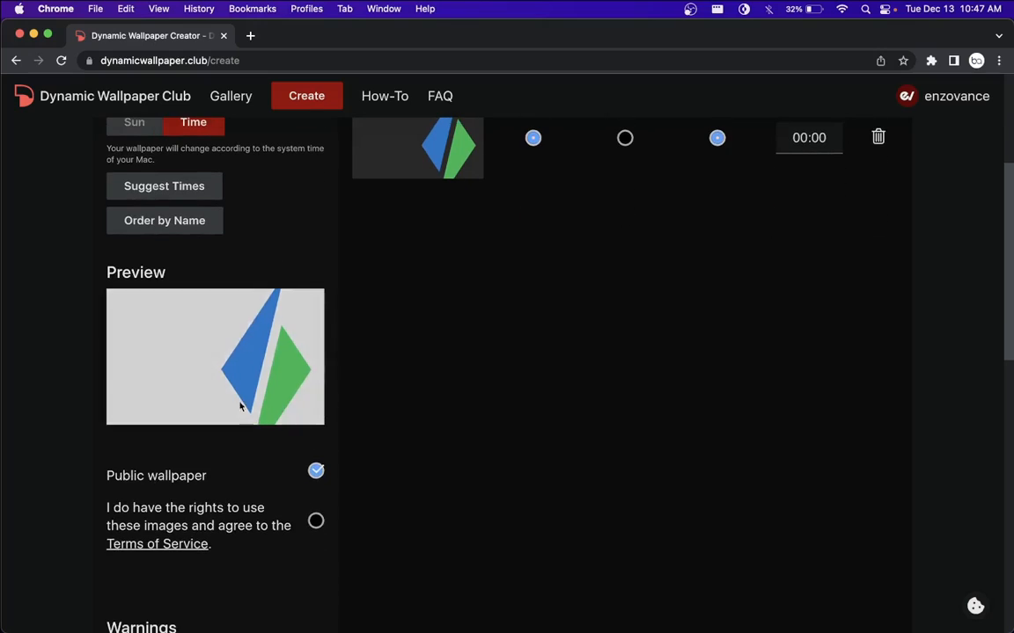
scroll("down", 3)
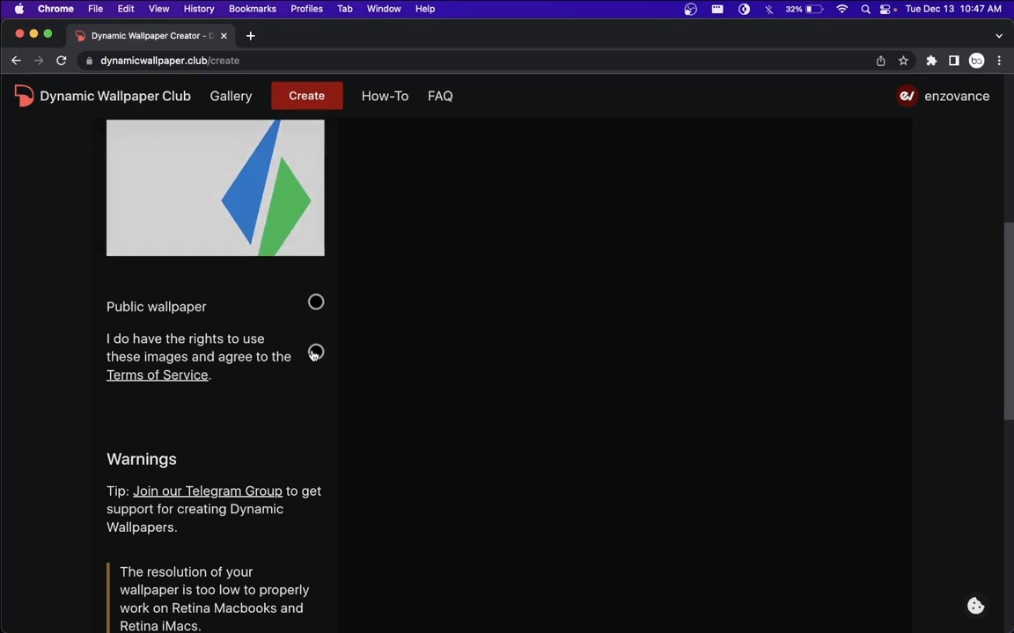
scroll("down", 3)
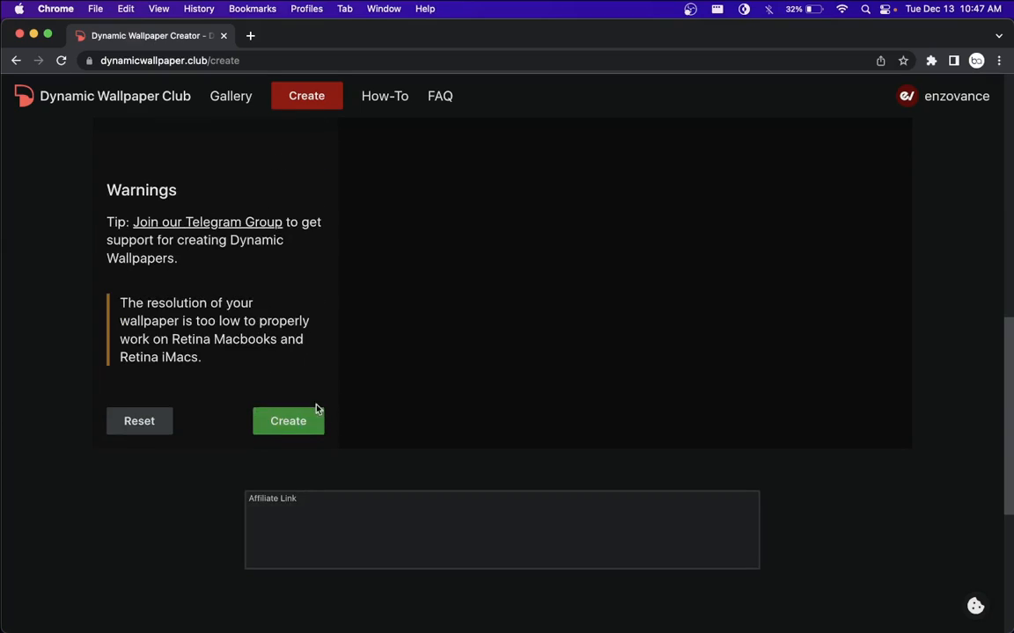
Step: Create the wallpaper and go to my account, where MyWallpaper appears under My wallpapers
left_click(289, 421)
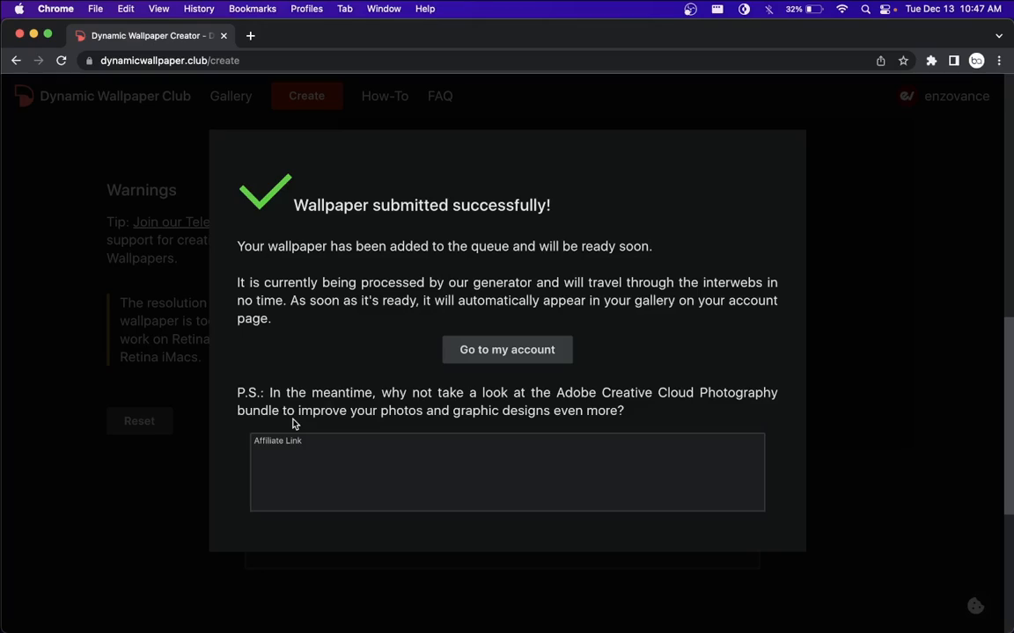
mouse_move(538, 208)
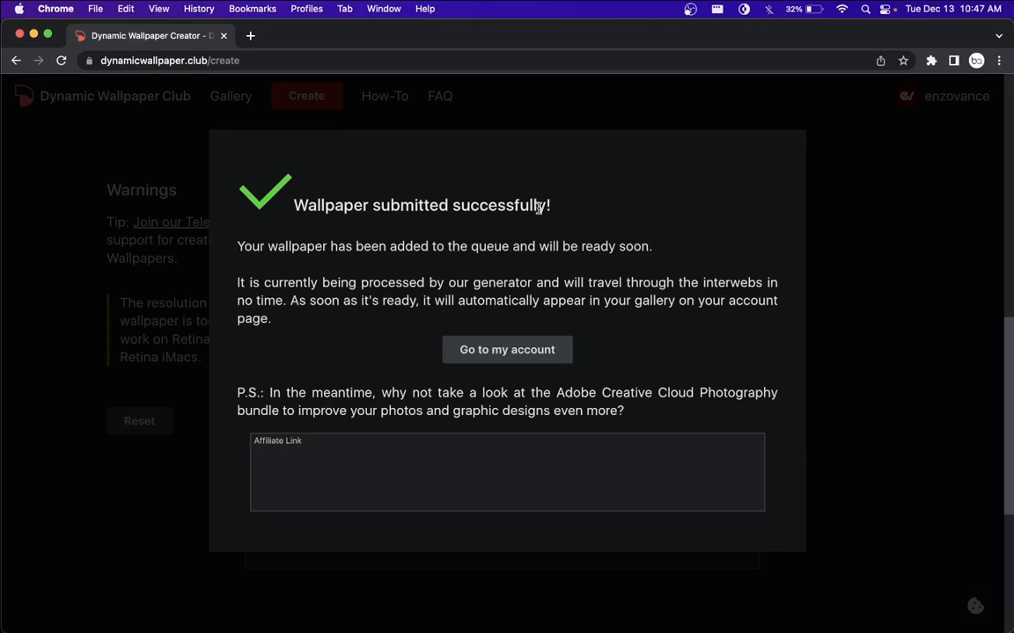
mouse_move(531, 324)
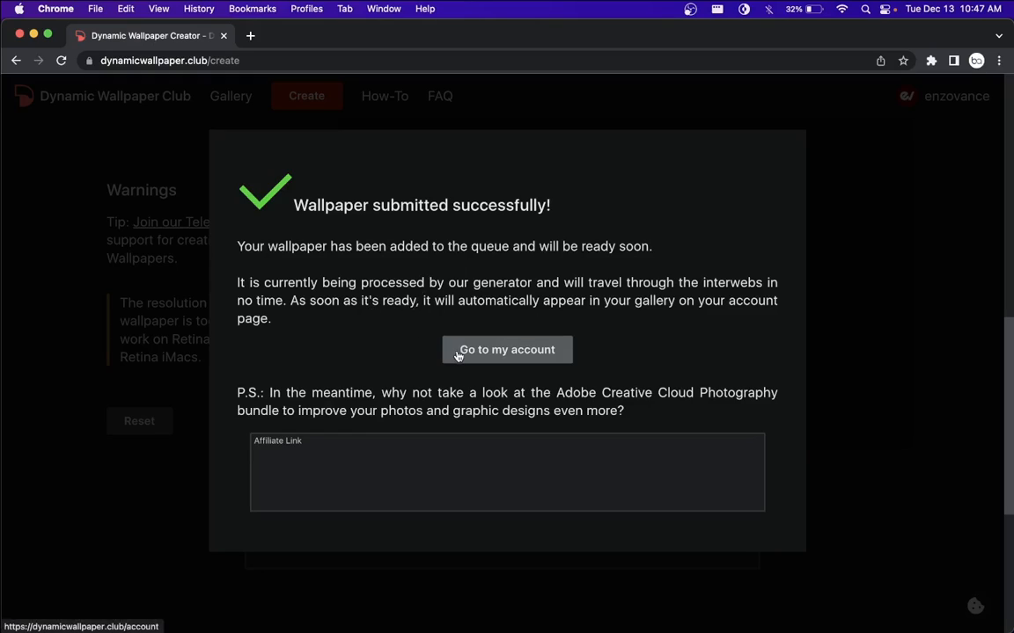
left_click(507, 348)
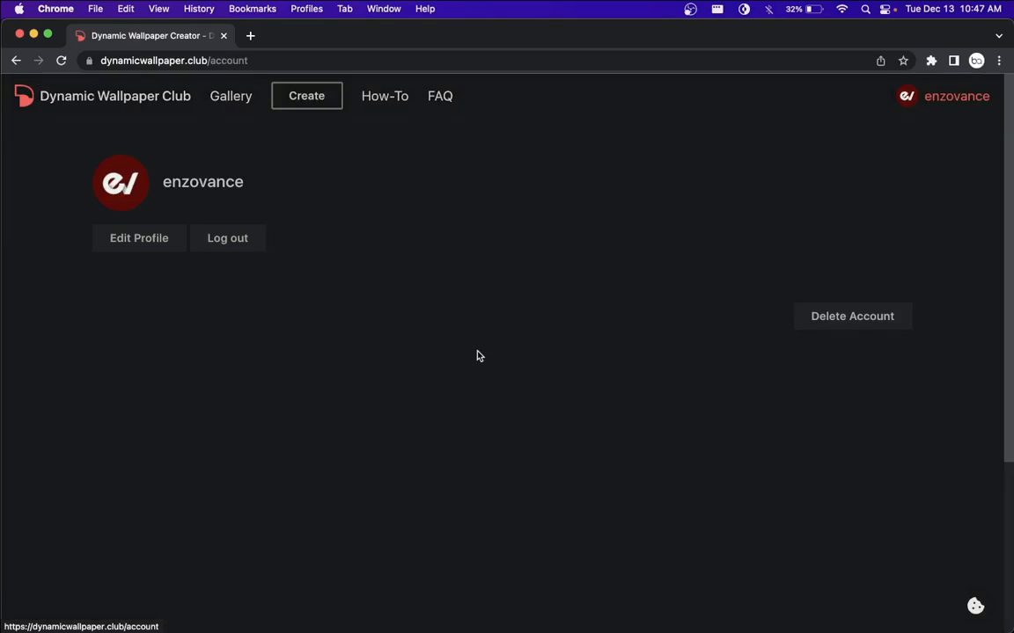
left_click(137, 238)
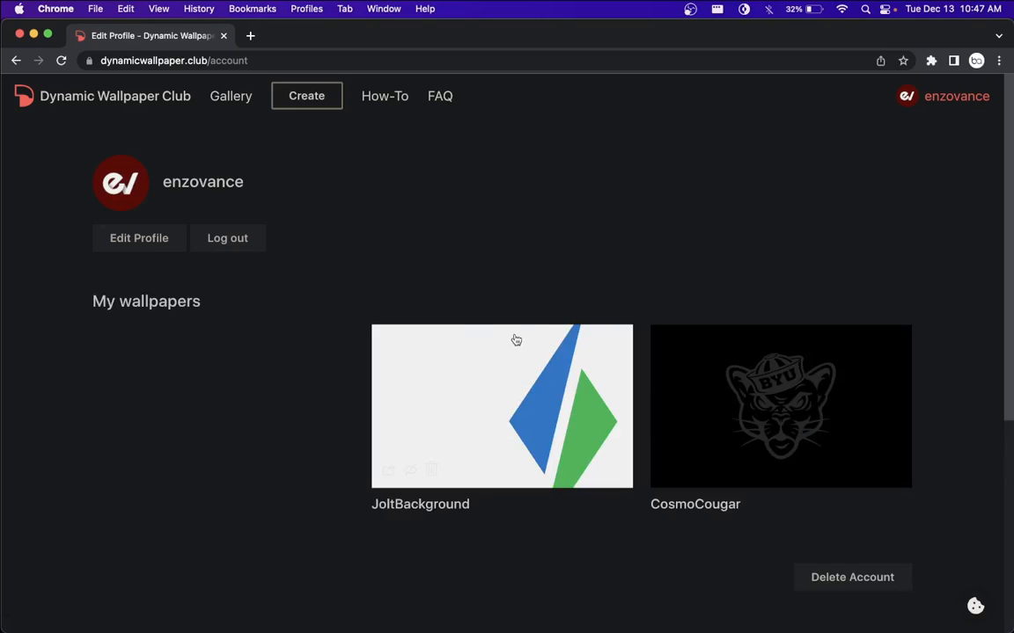
mouse_move(394, 185)
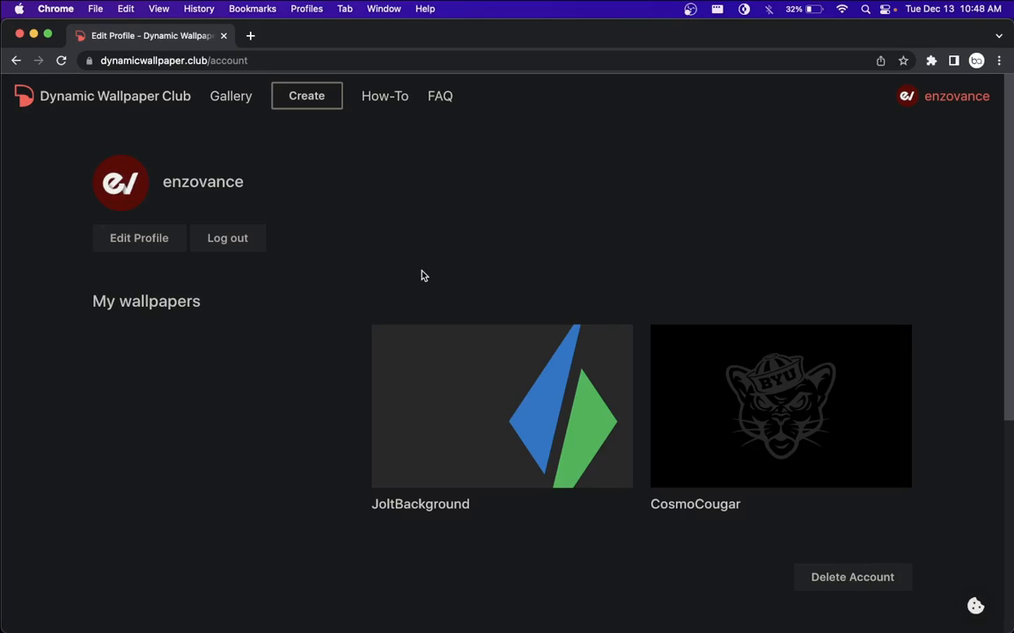
mouse_move(384, 287)
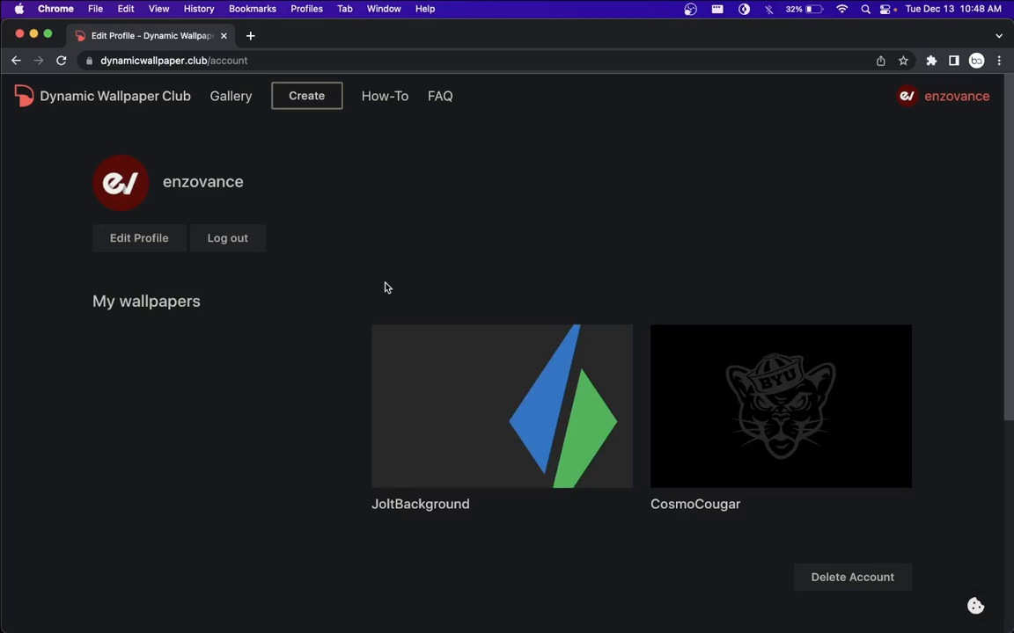
mouse_move(426, 454)
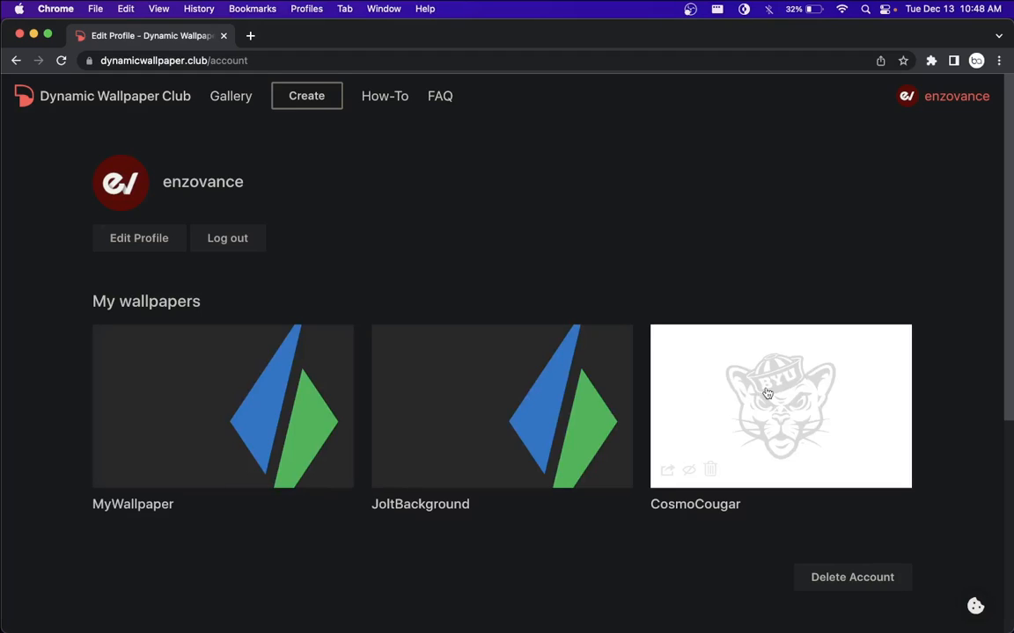
mouse_move(591, 141)
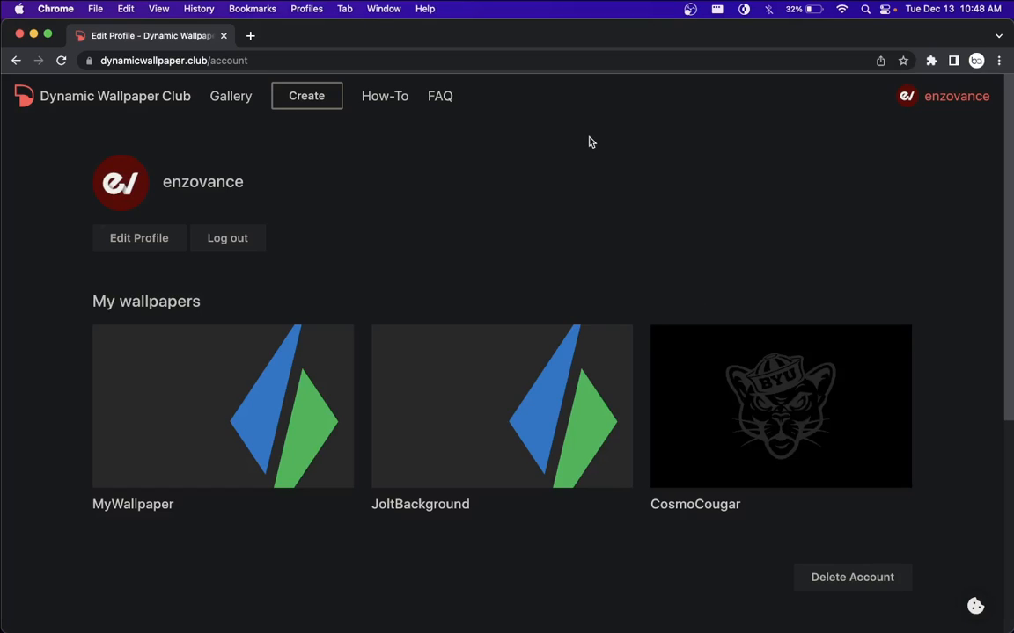
mouse_move(649, 257)
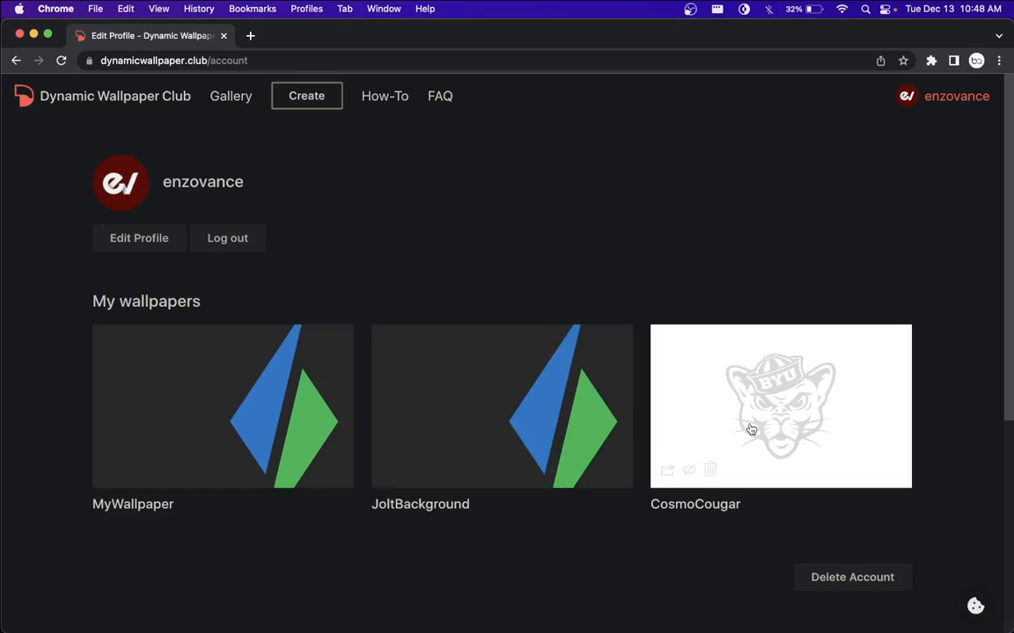
mouse_move(199, 387)
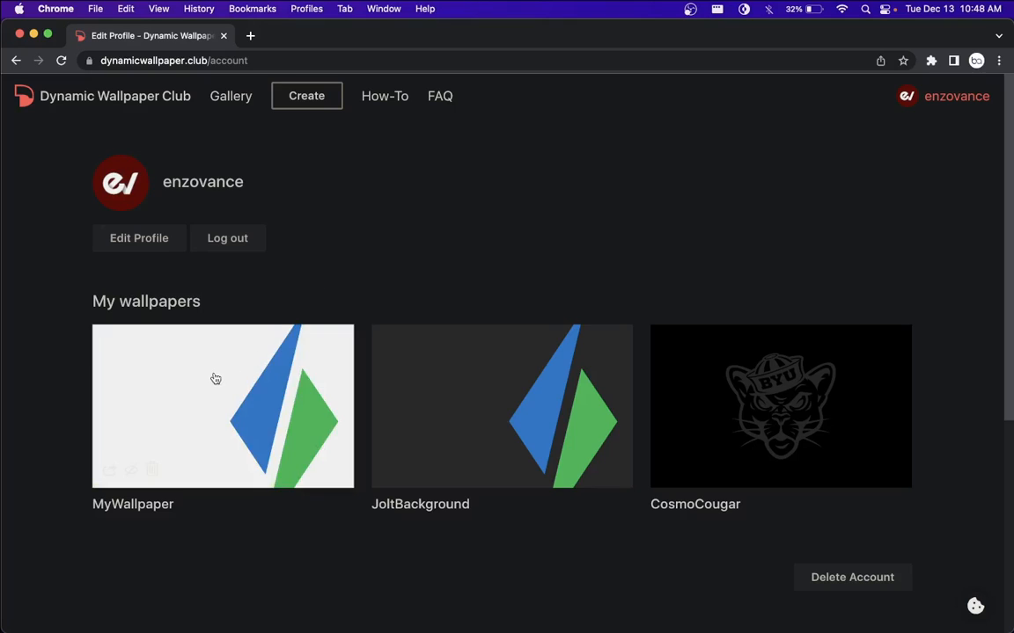
Step: Open MyWallpaper's page and download MyWallpaper.heic to Downloads
left_click(222, 404)
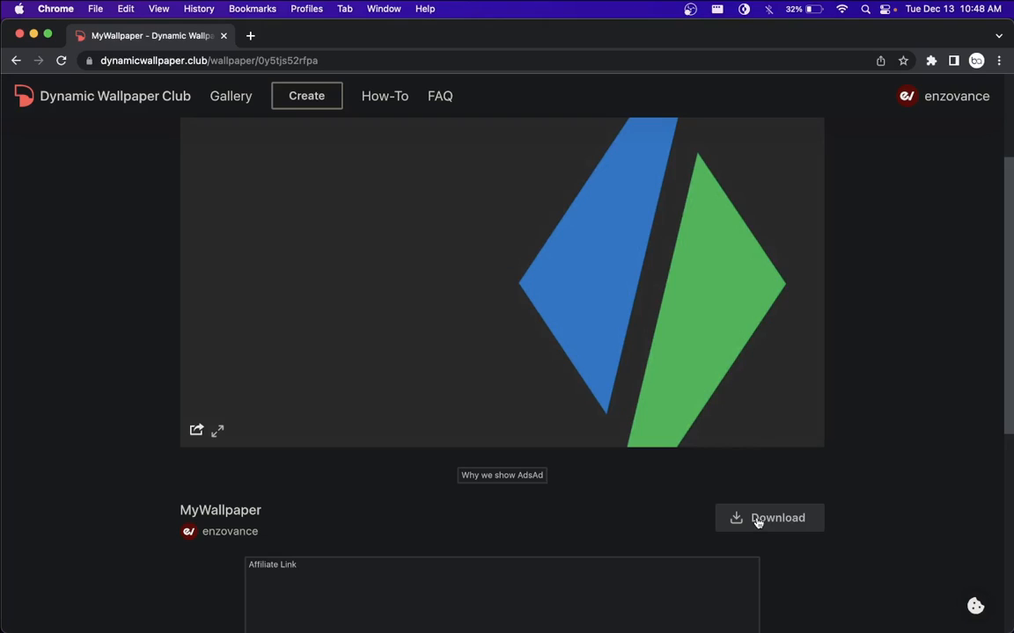
left_click(768, 517)
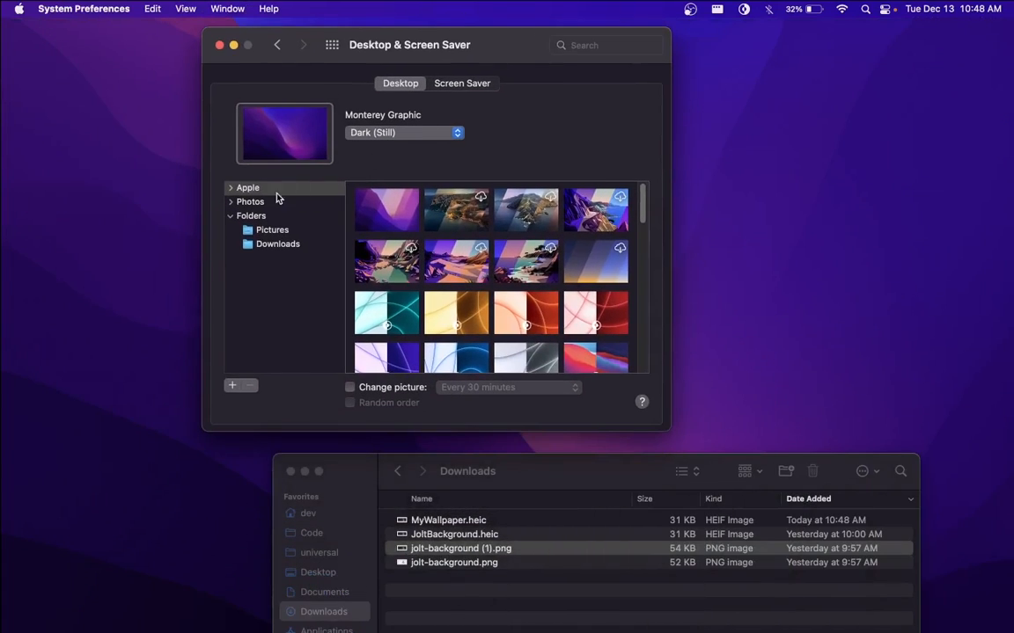
Step: Browse the Folders wallpapers, viewing Pictures and Downloads, then return to Folders
left_click(250, 215)
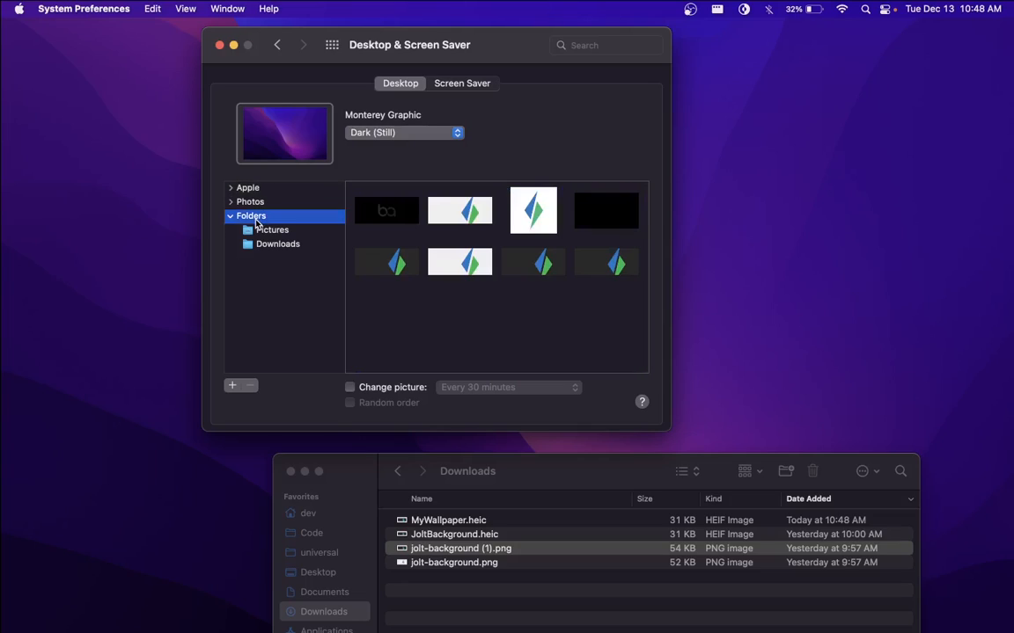
left_click(271, 229)
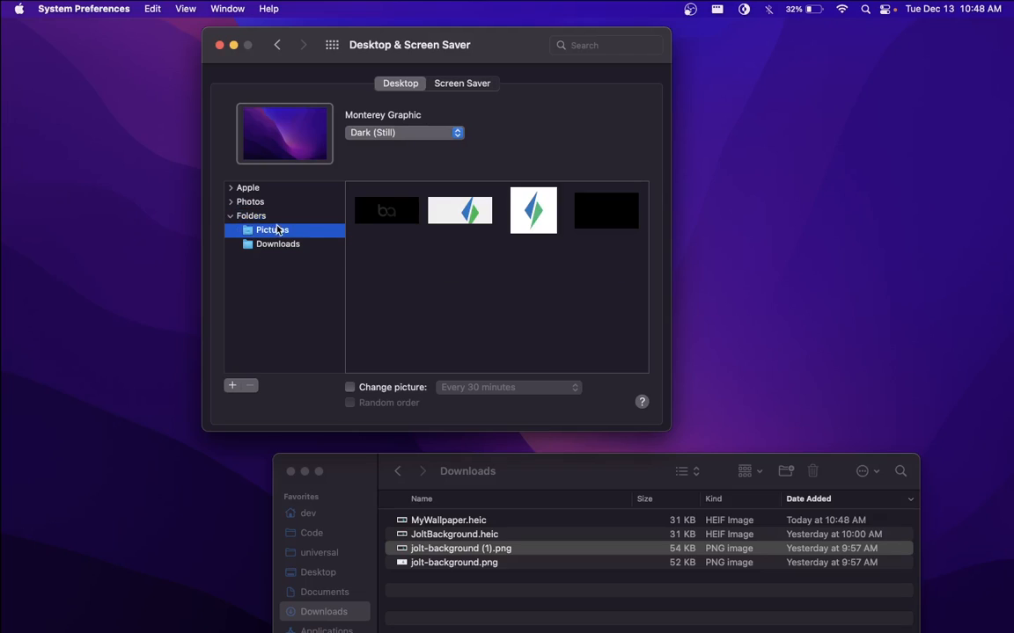
left_click(278, 242)
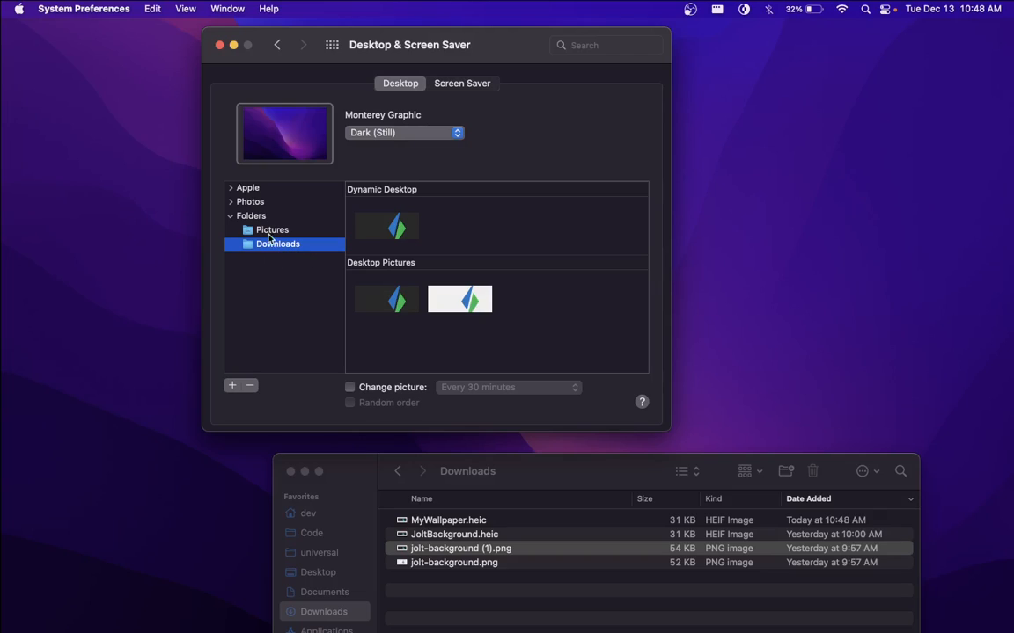
left_click(250, 215)
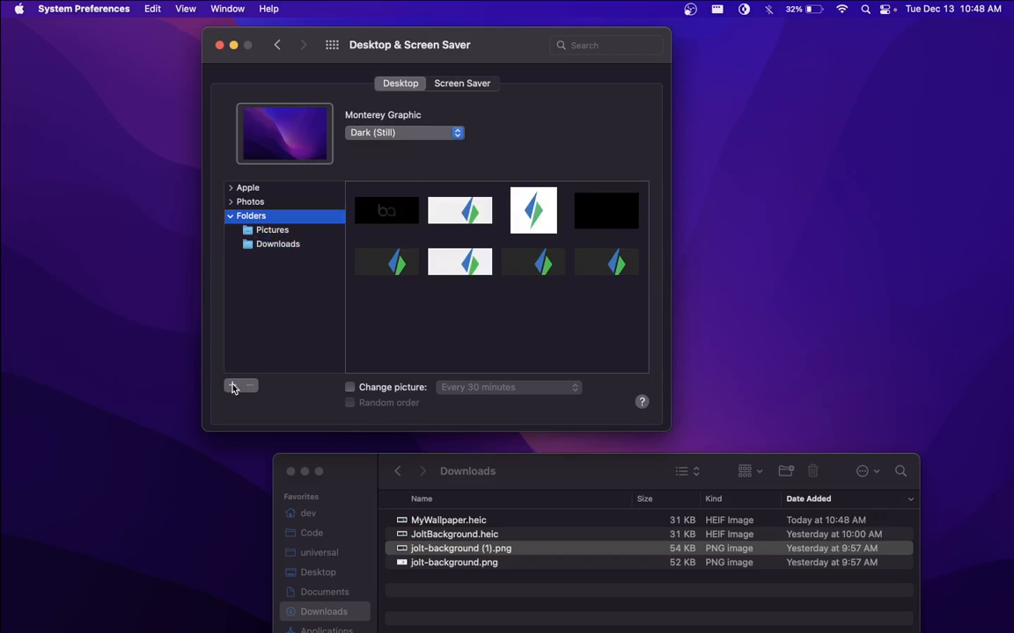
Step: Add a wallpaper folder with + and show Downloads' Dynamic Desktop entry plus two stills
left_click(239, 387)
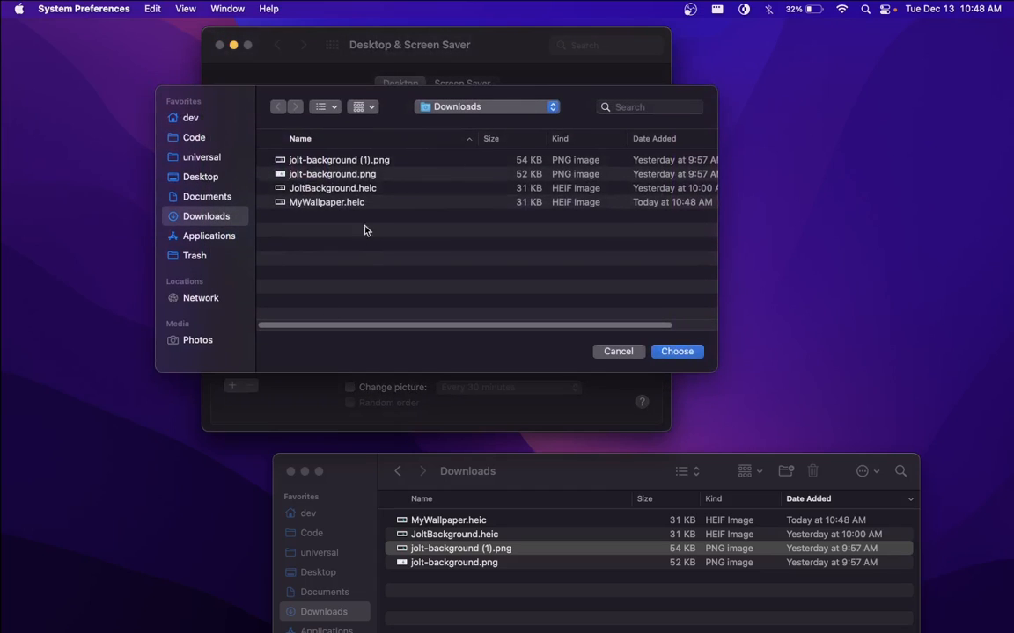
left_click(208, 197)
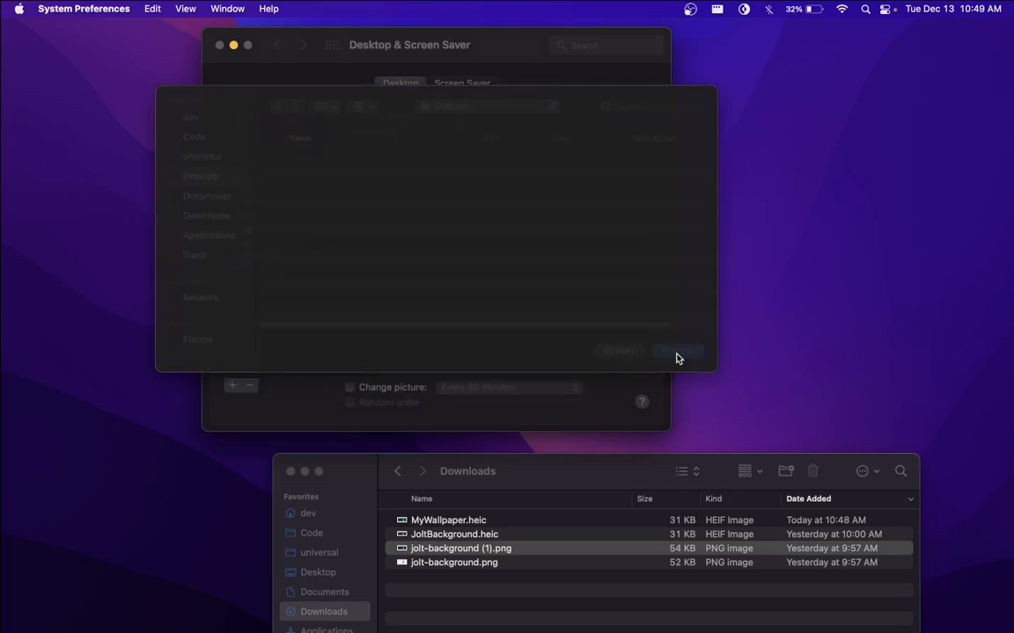
left_click(677, 350)
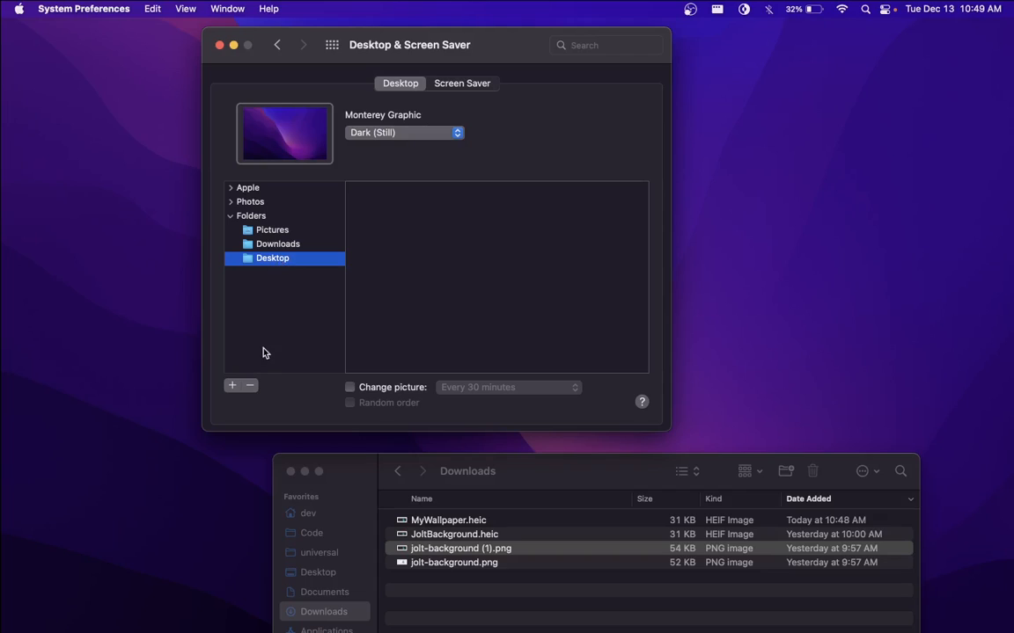
left_click(278, 271)
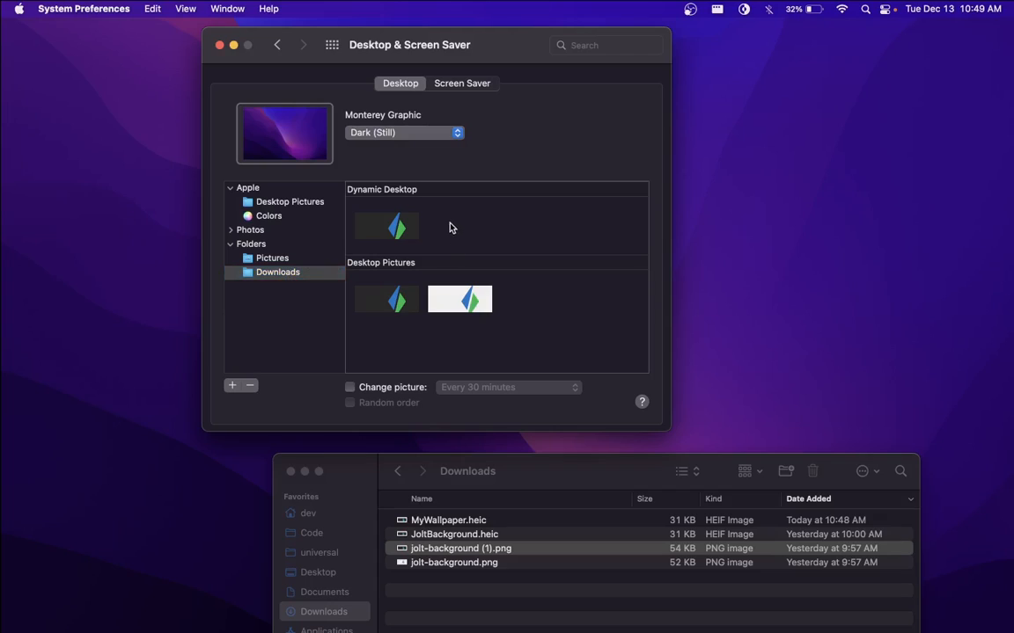
Step: Apply the JoltBackground dynamic image from Downloads as the desktop wallpaper
left_click(387, 225)
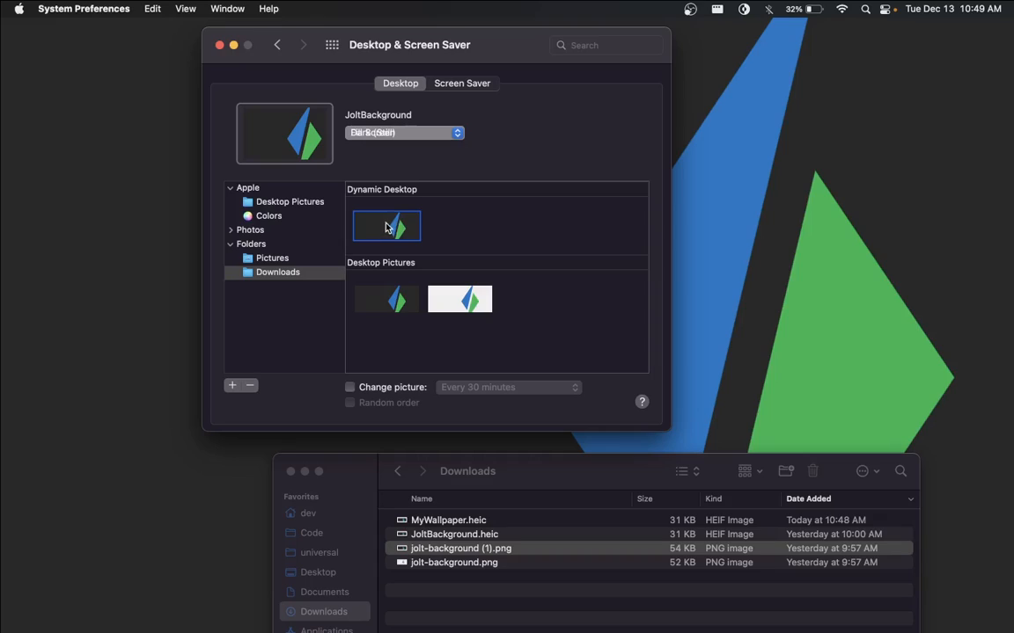
mouse_move(211, 53)
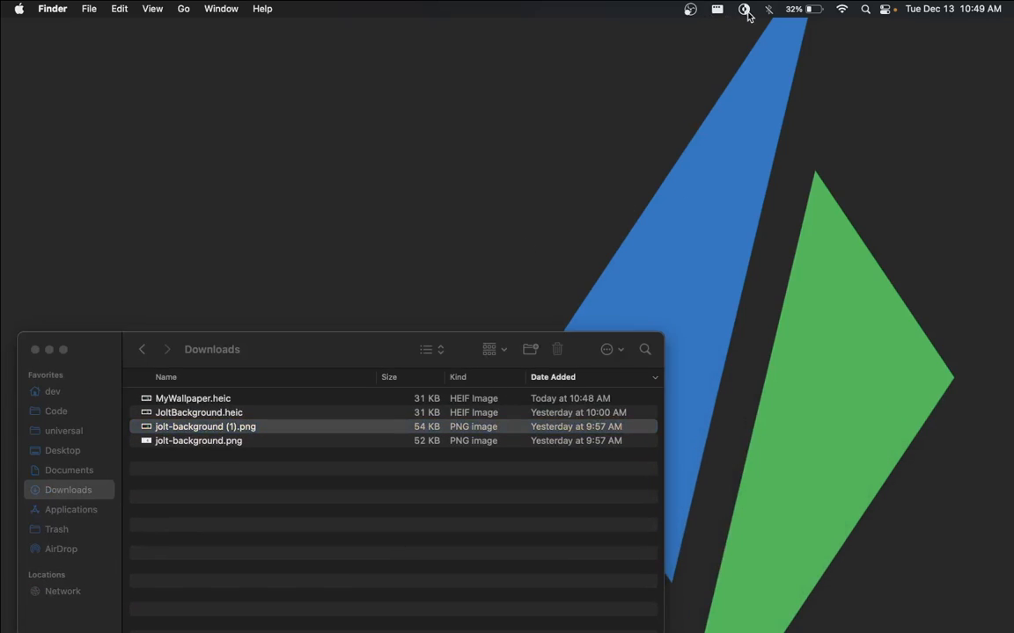
mouse_move(743, 9)
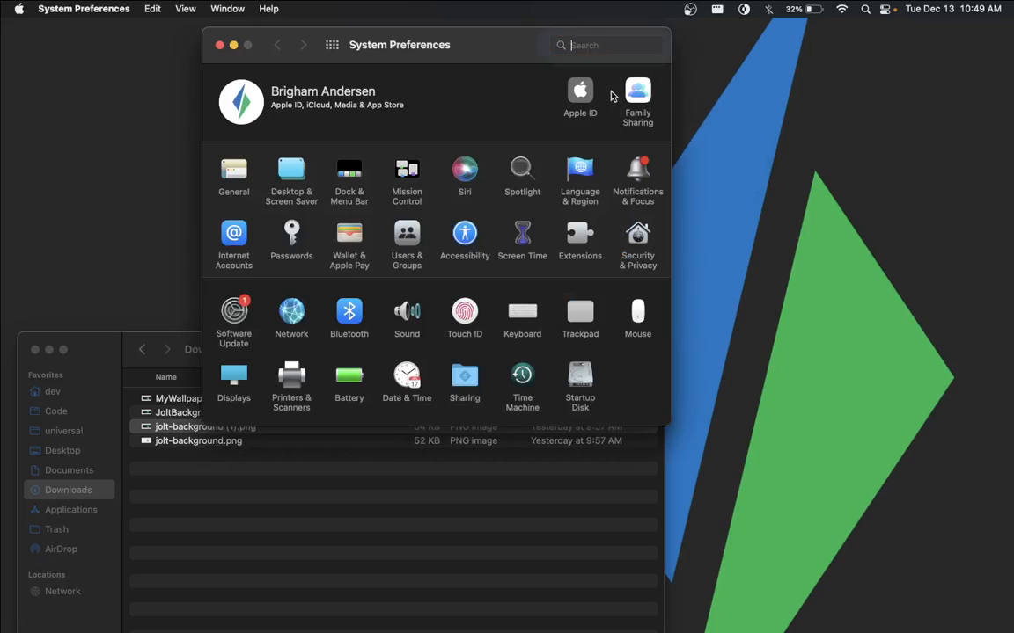
Step: Reopen System Preferences and reach the General pane's Light/Dark/Auto appearance options
left_click(605, 46)
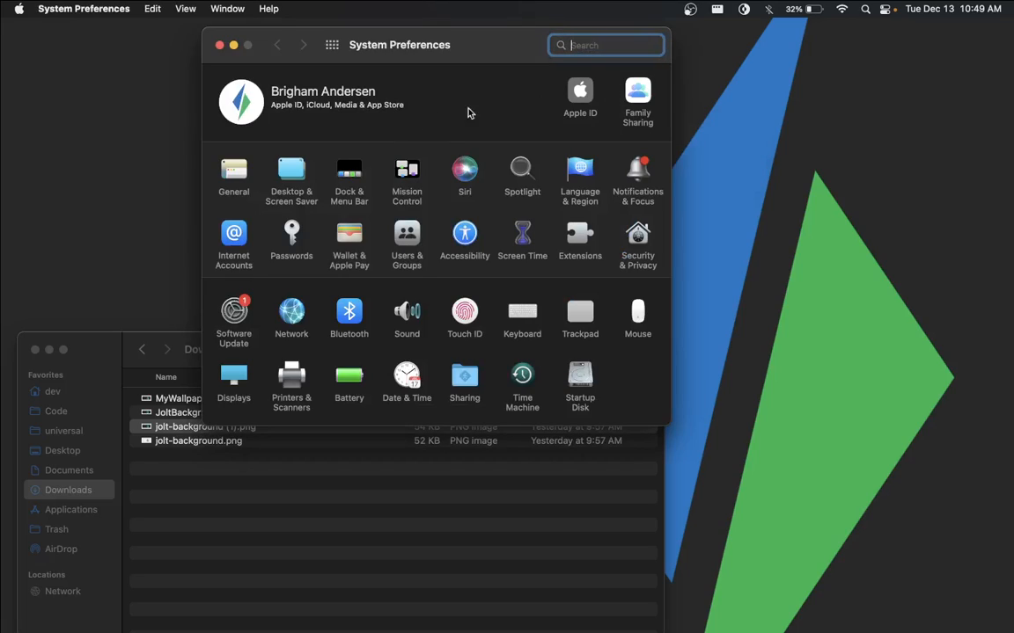
left_click(292, 176)
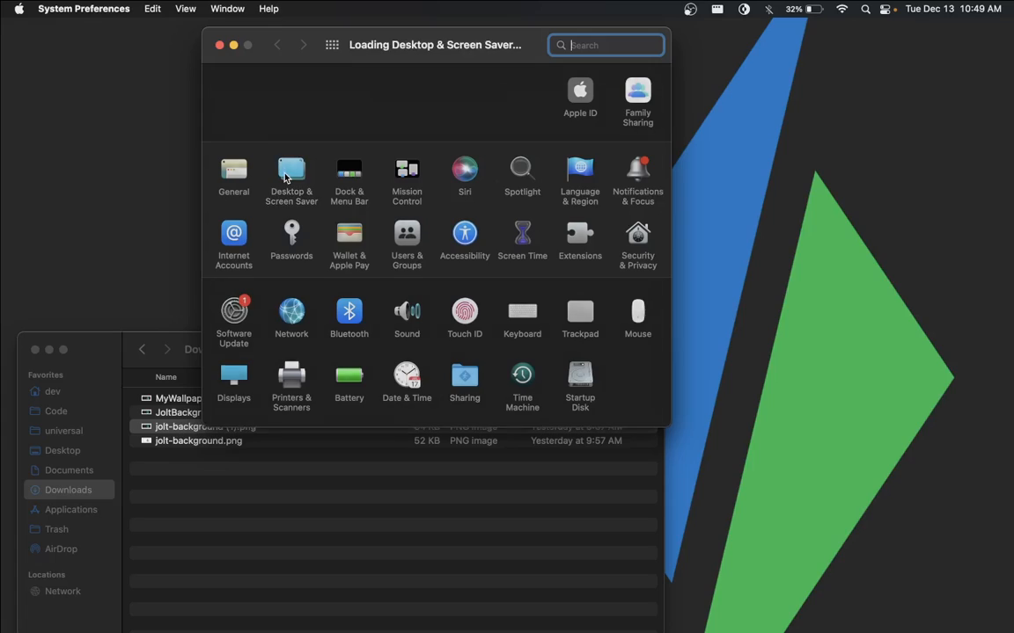
left_click(292, 176)
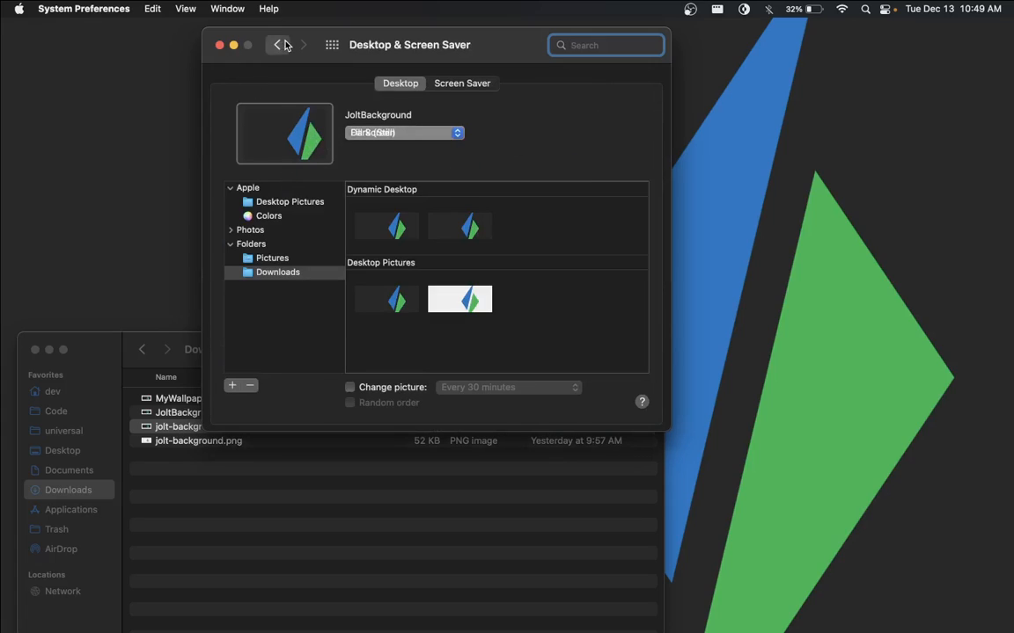
left_click(278, 46)
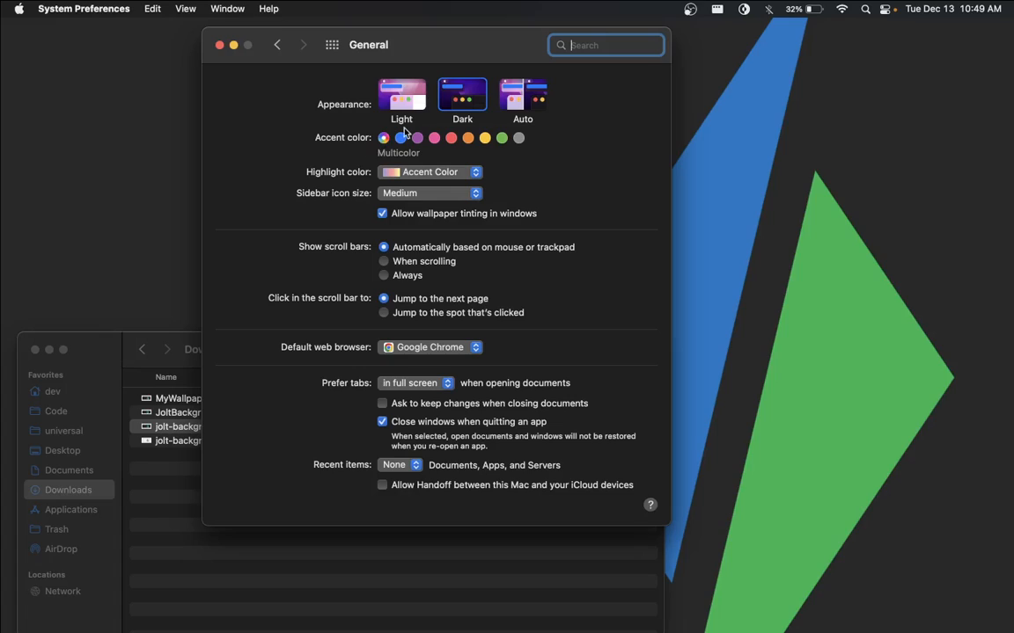